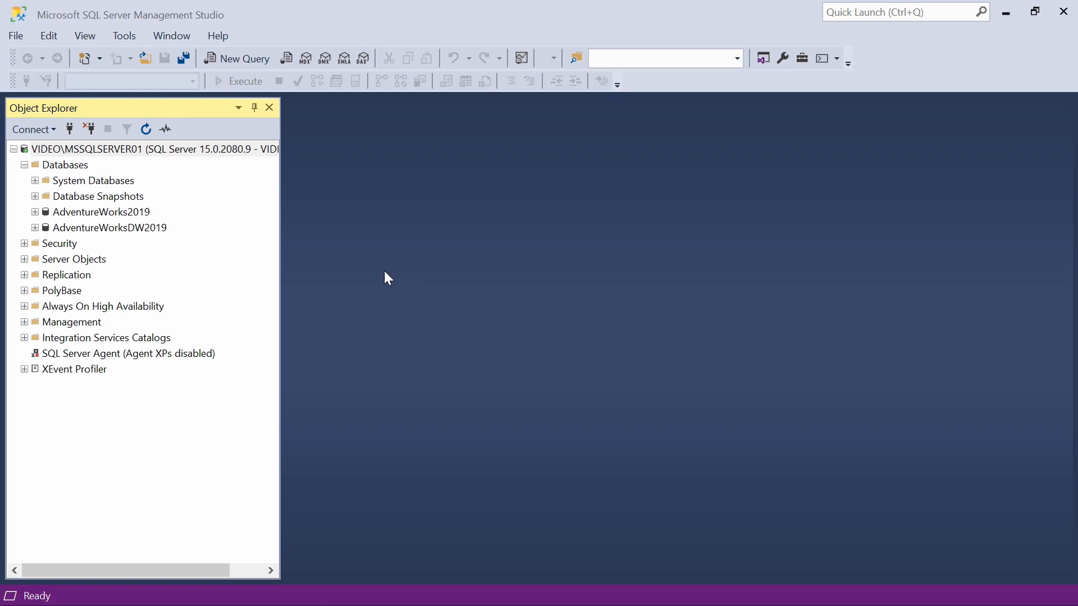
mouse_move(377, 278)
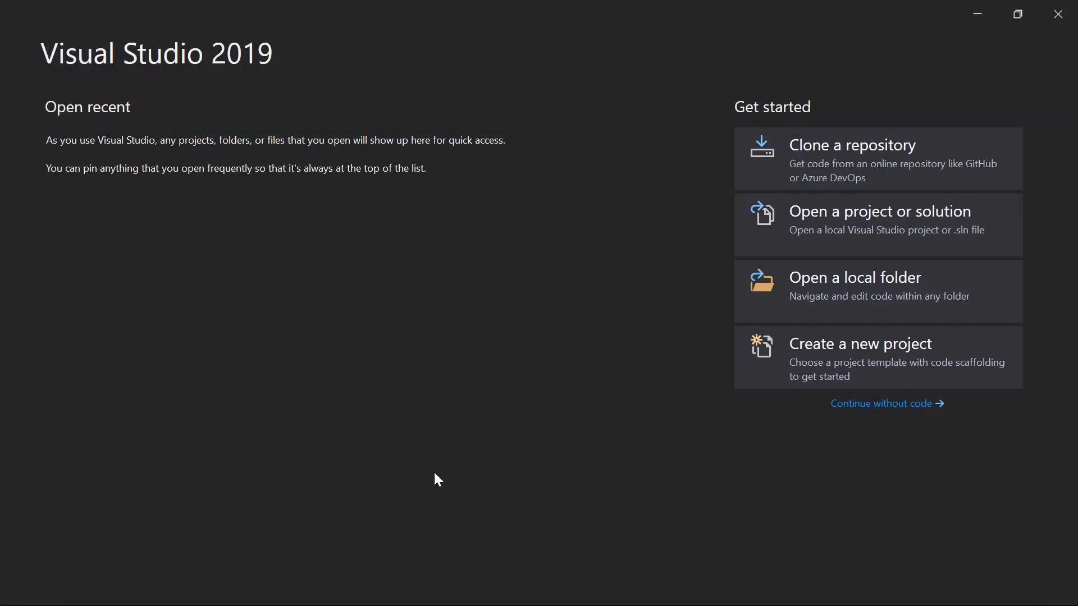
mouse_move(412, 411)
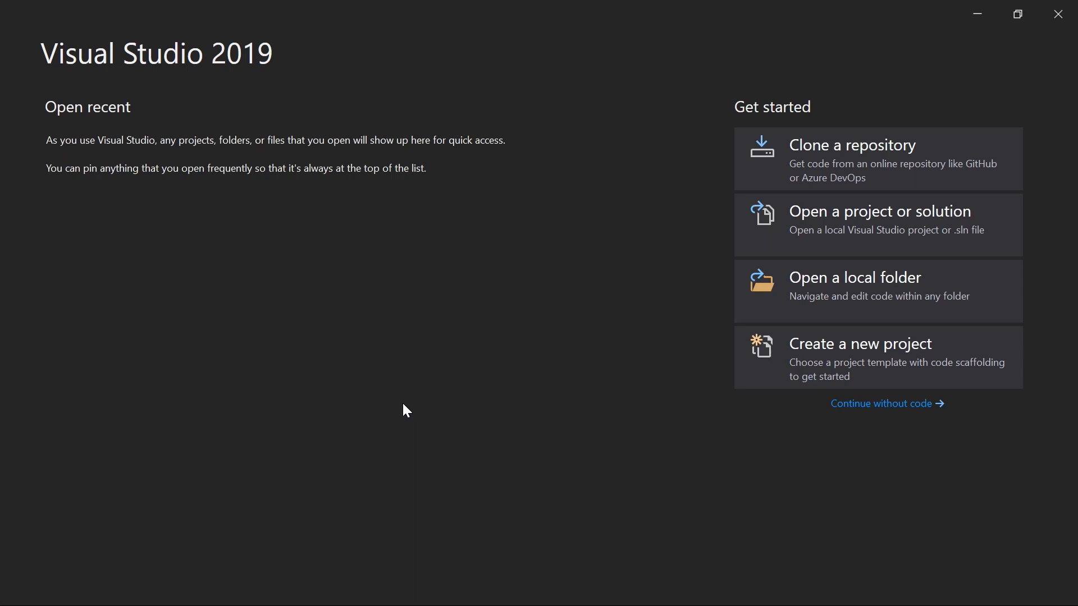
mouse_move(873, 352)
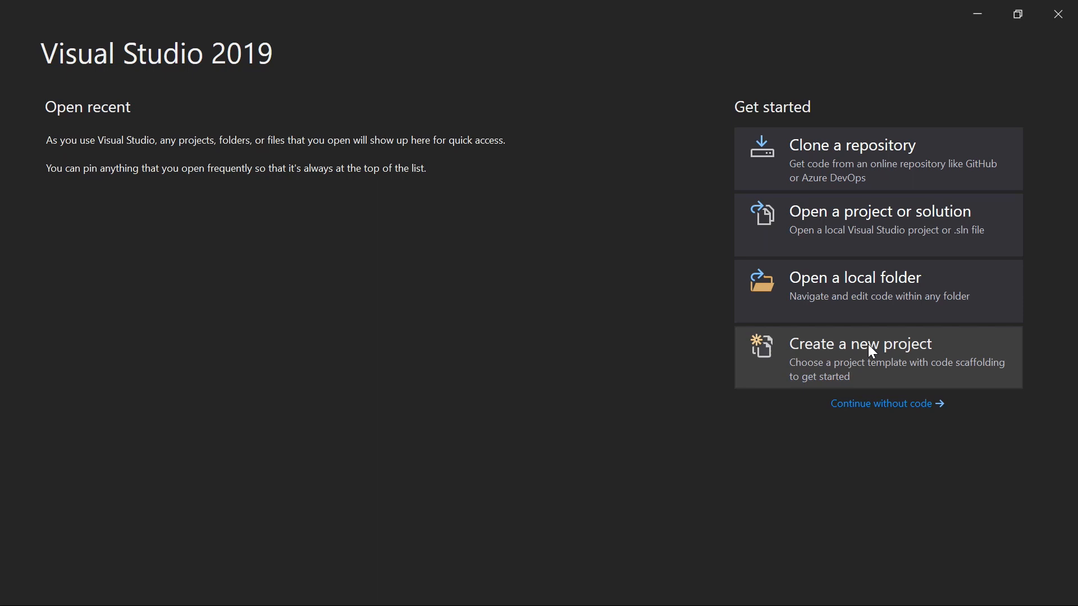
mouse_move(882, 352)
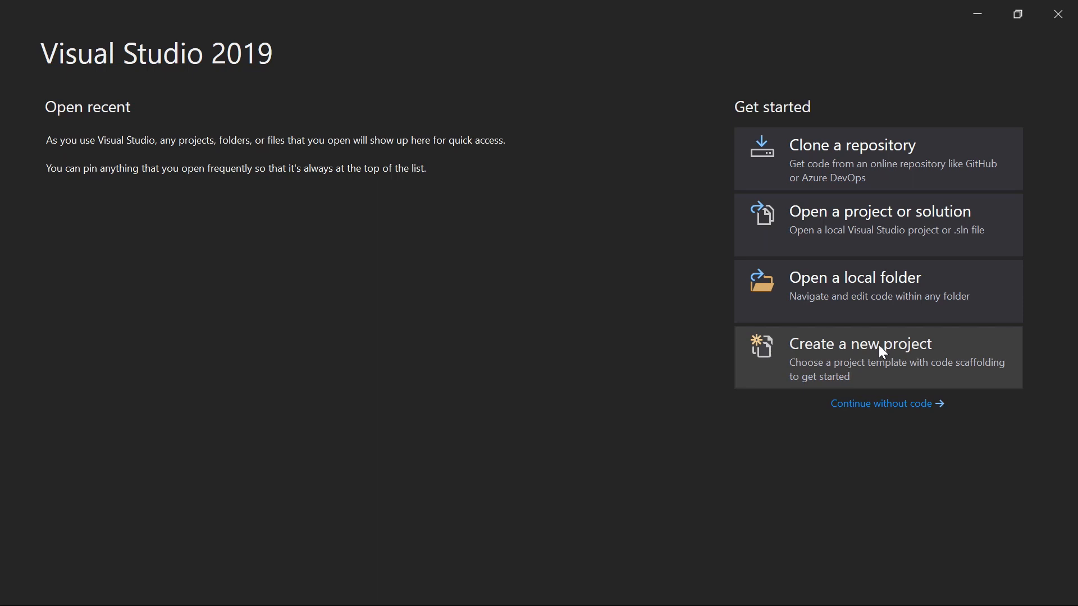
mouse_move(865, 356)
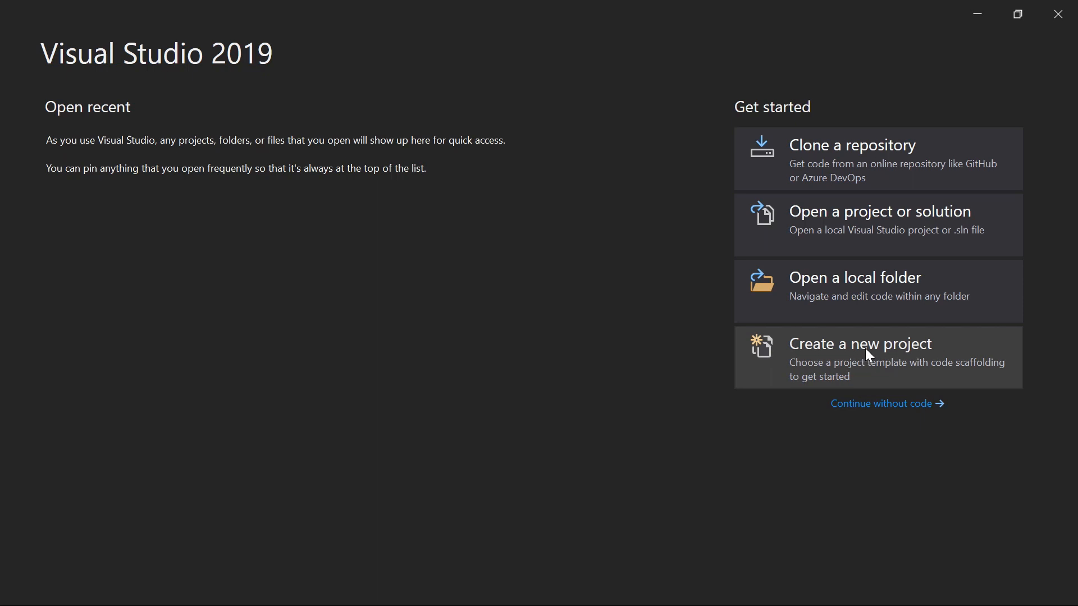
Draw a large outer box on the whiteboard and label it 'Solution'
left_click(860, 344)
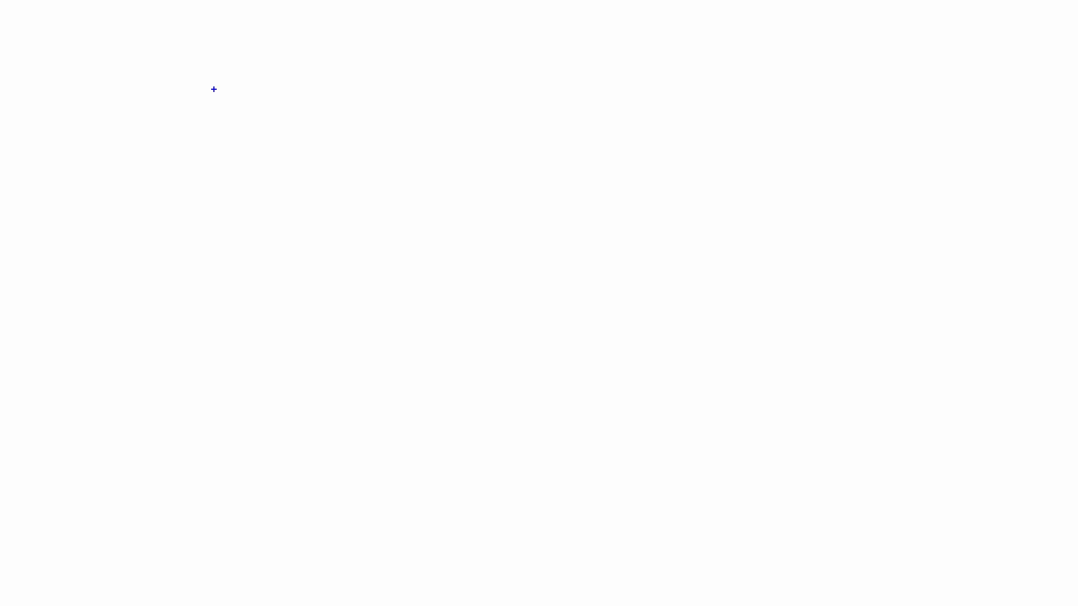
left_click_drag(213, 89, 480, 469)
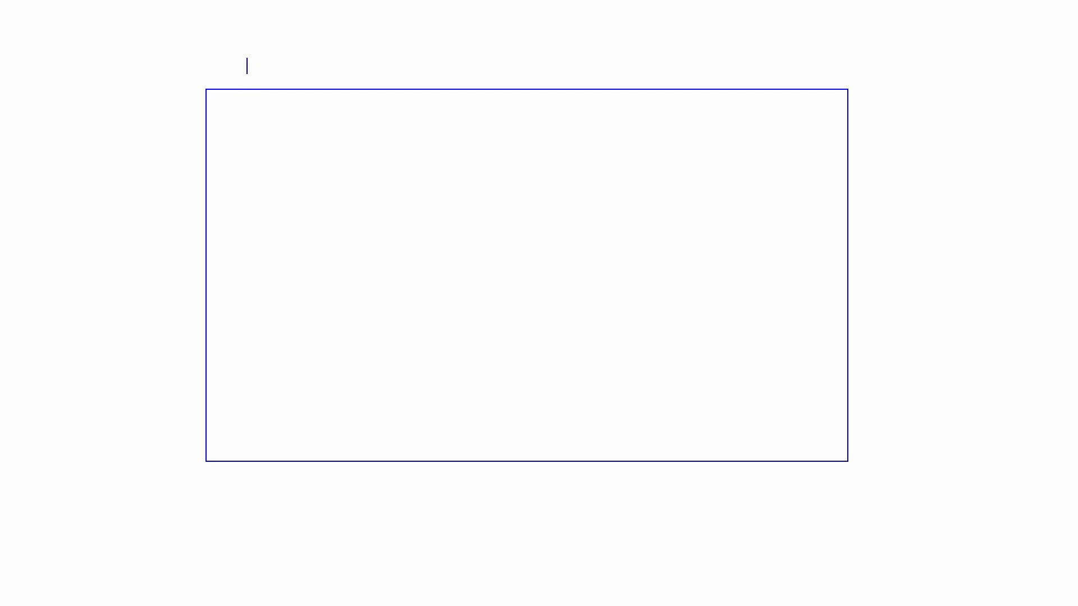
type("S")
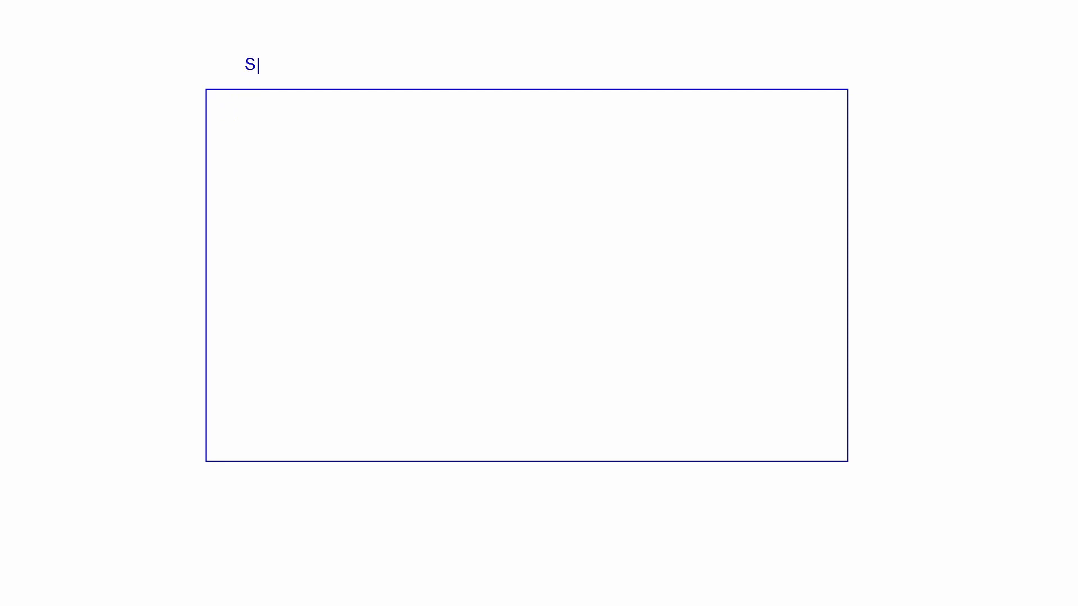
type("olution")
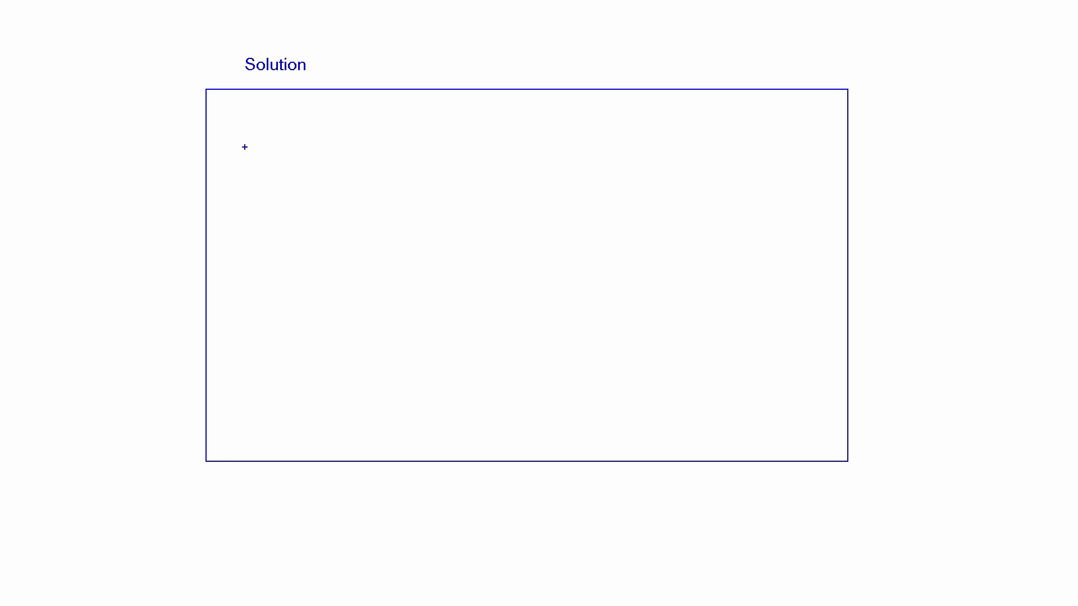
Draw an inner 'SSIS Project' box listing two 'SSIS Package' lines
left_click(243, 147)
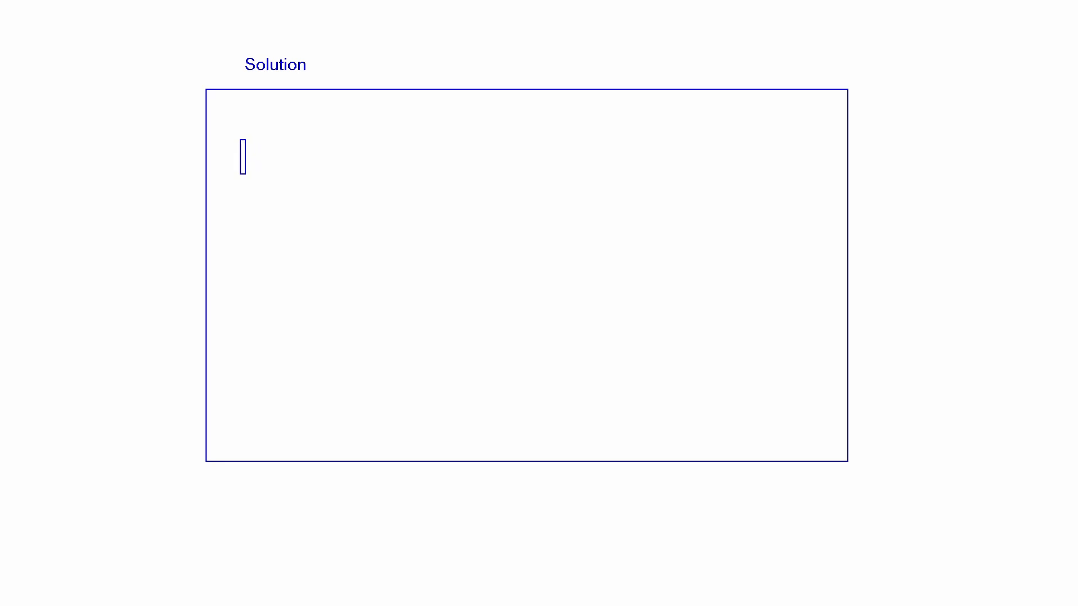
left_click_drag(241, 141, 402, 287)
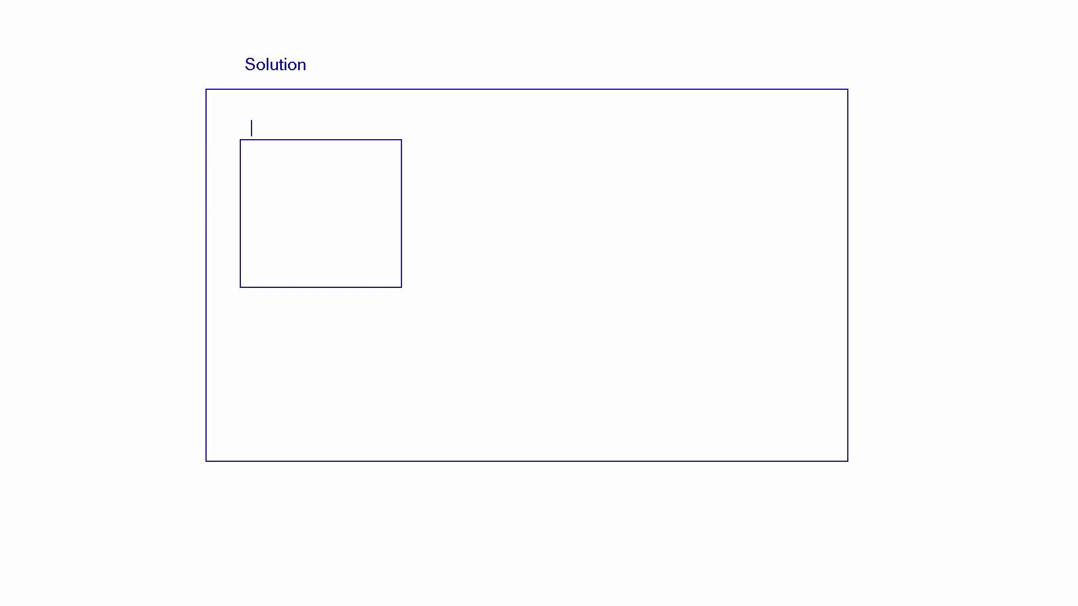
type("SSIS Project")
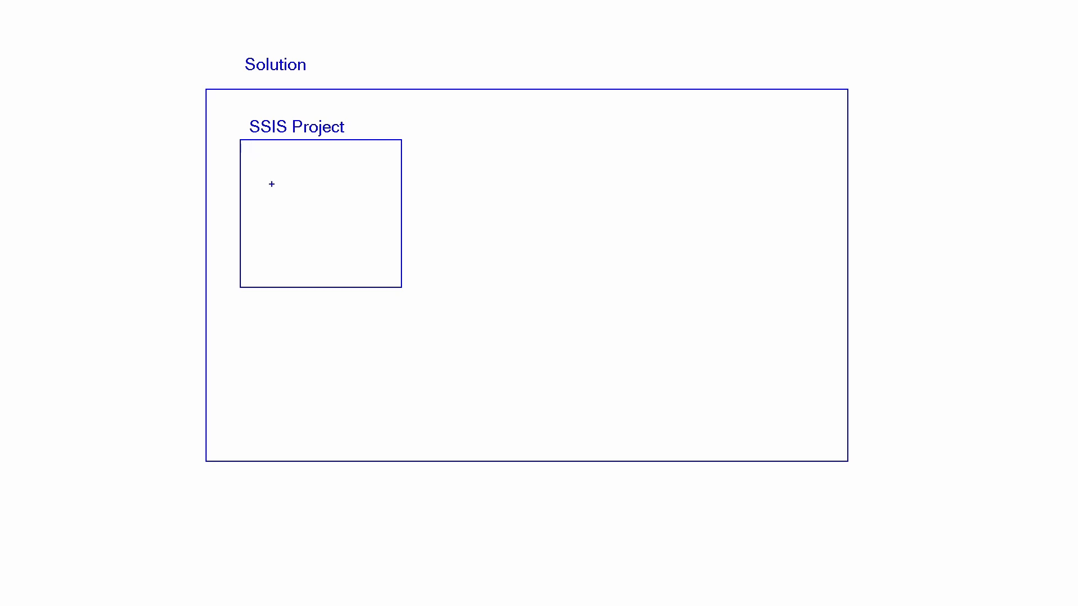
type("S")
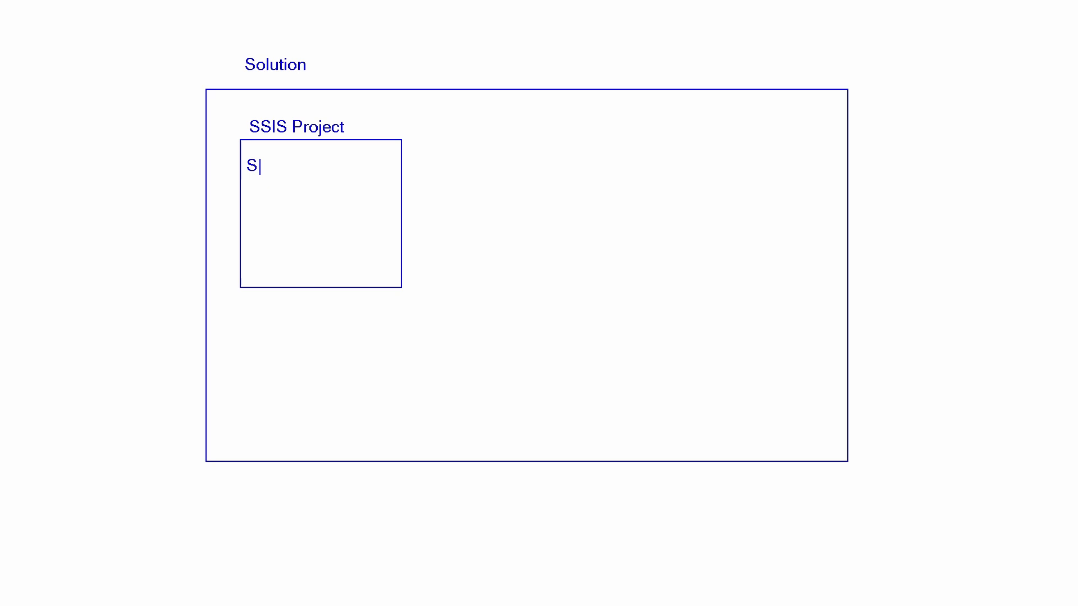
type("SIS Package")
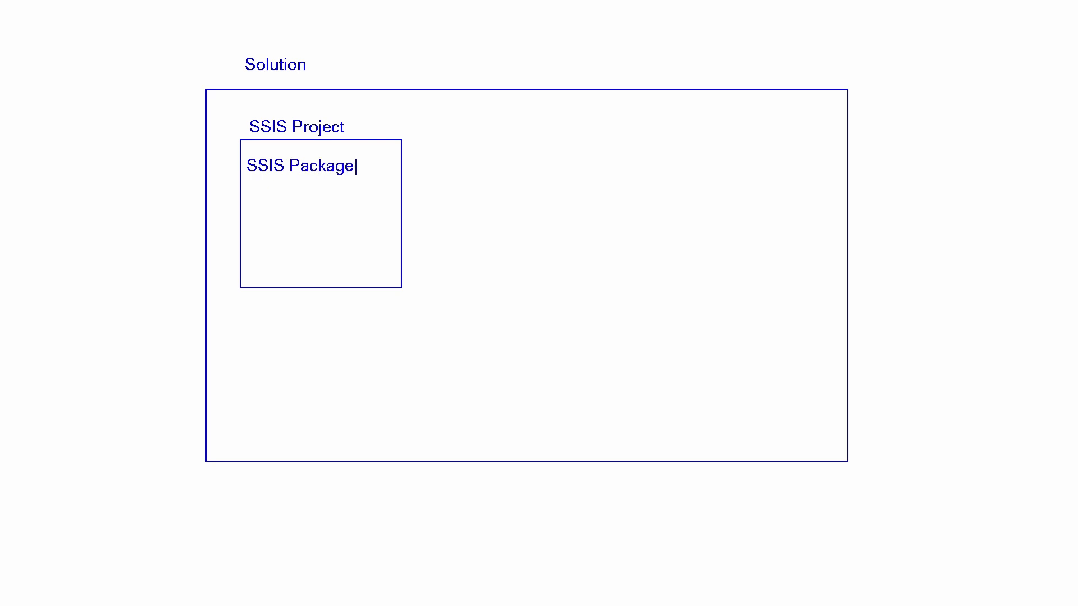
key("Enter")
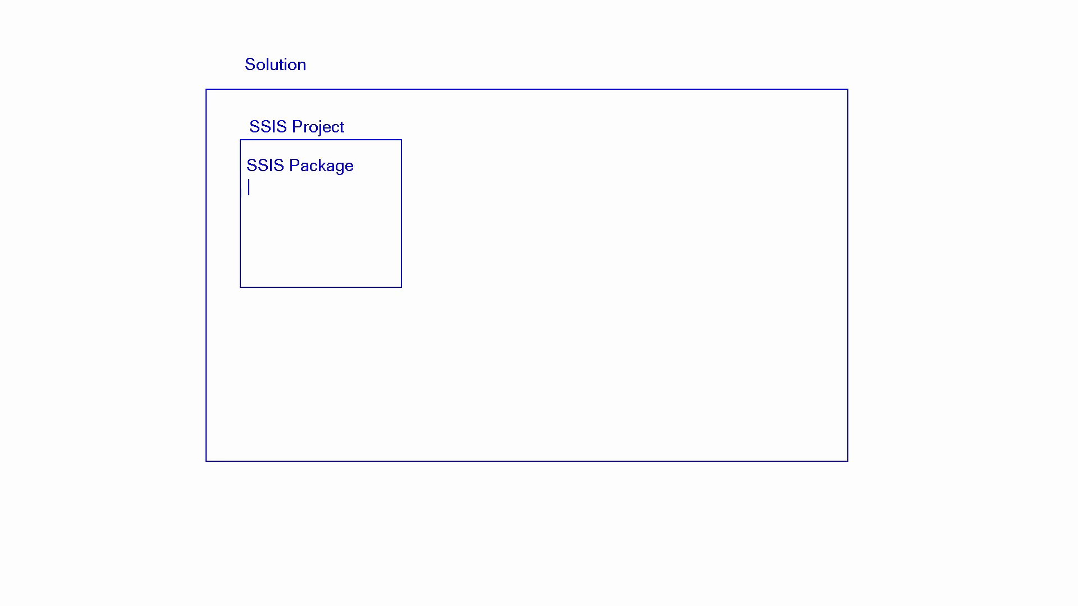
type("SSIS Pack")
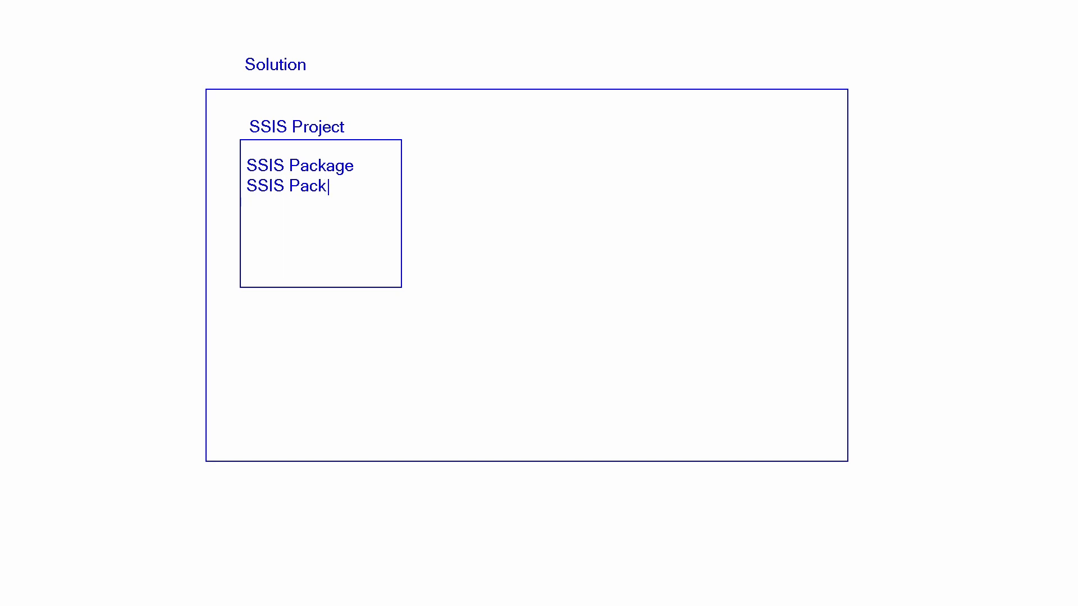
type("age")
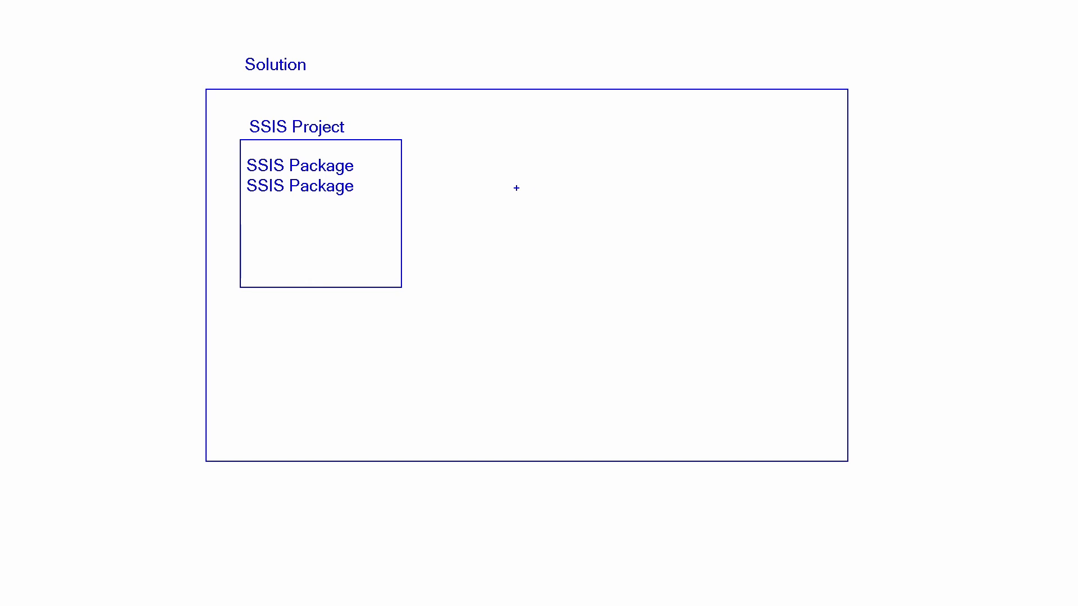
mouse_move(466, 165)
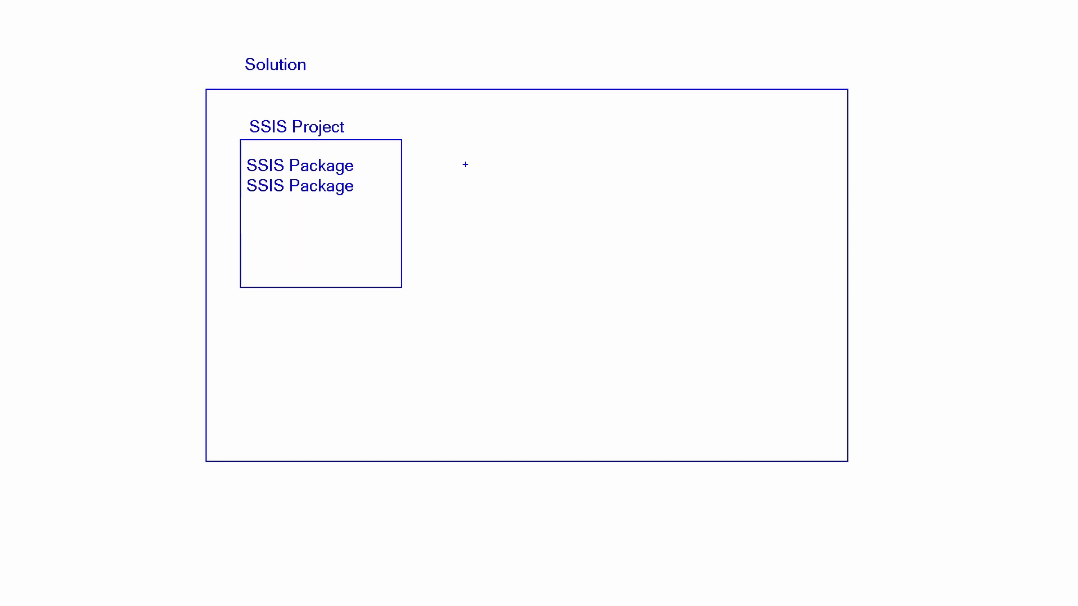
mouse_move(478, 155)
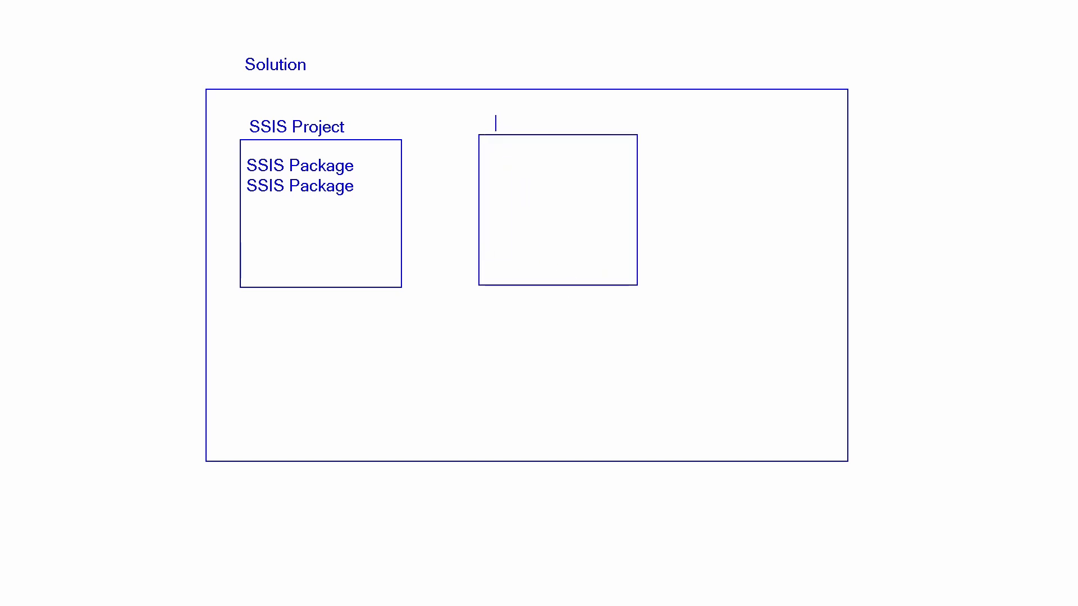
Label the box beside SSIS Project 'SSAS Project' and write 'CUBE' inside
type("S")
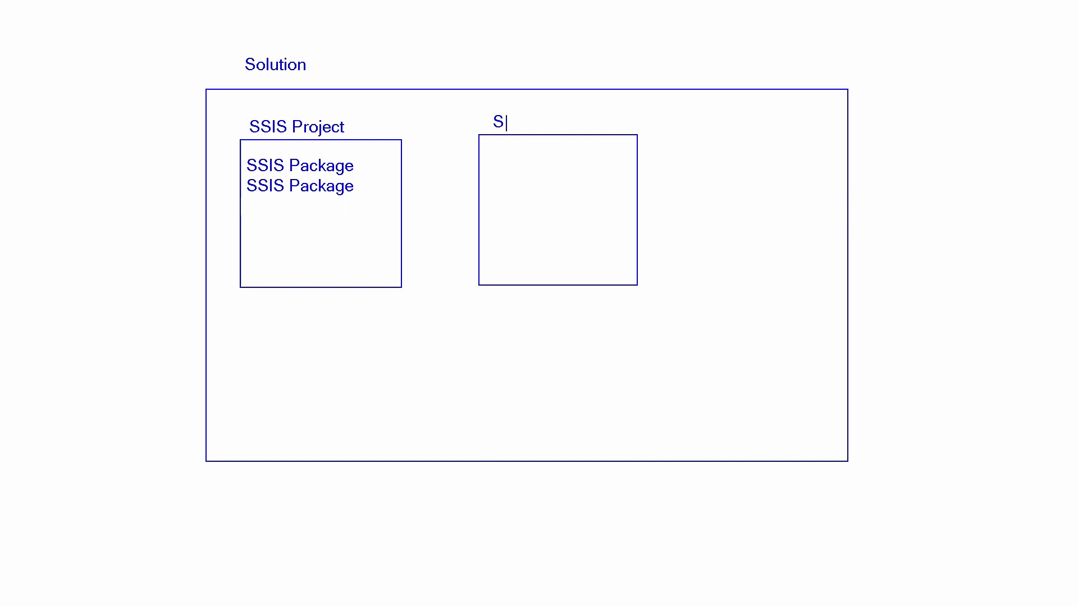
type("SAS Pr")
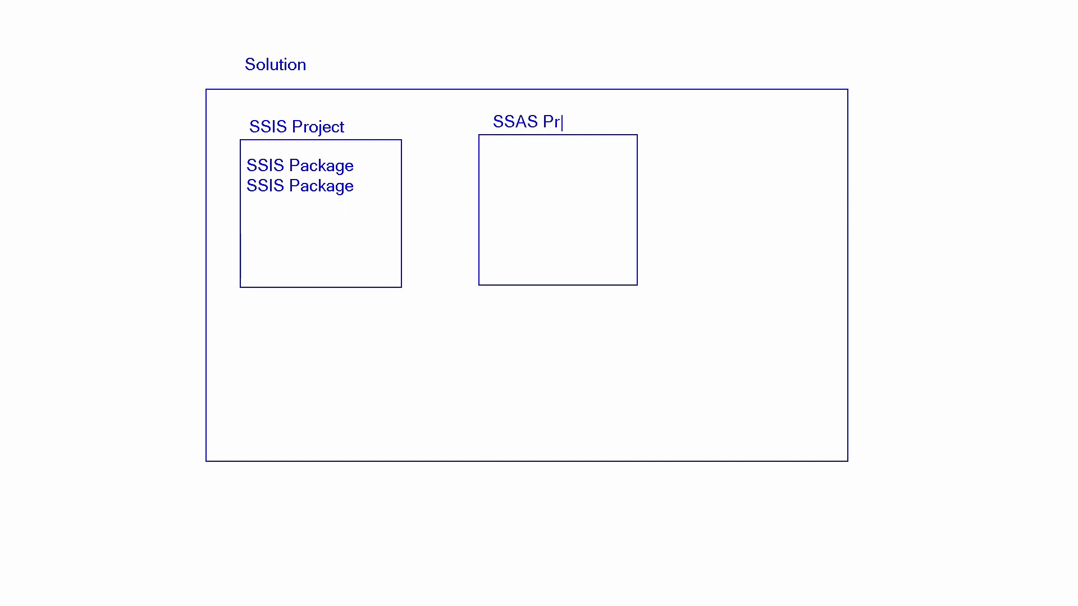
type("oject")
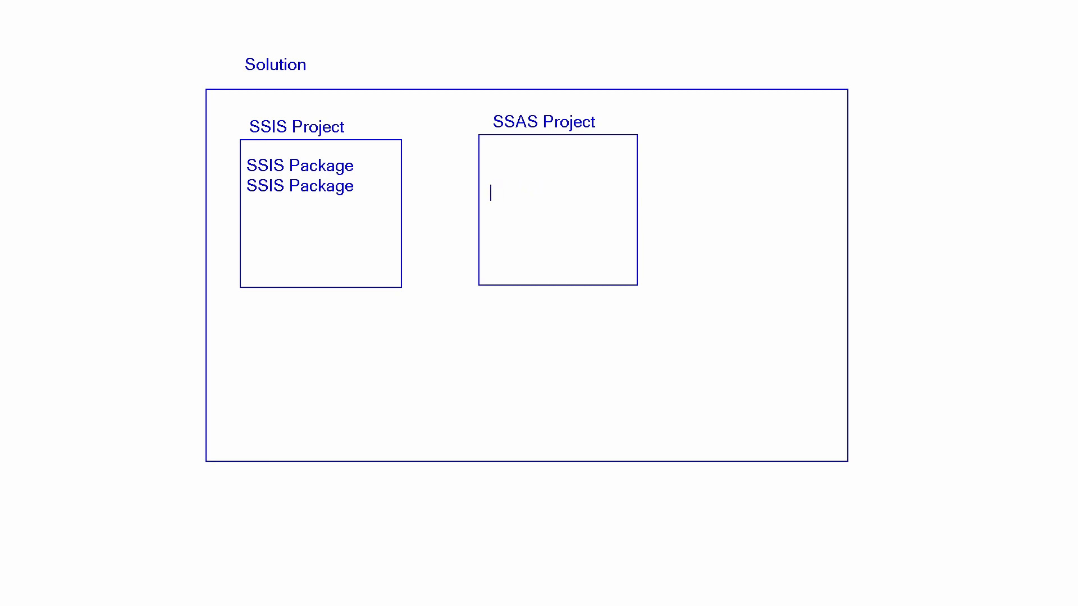
type("CUB")
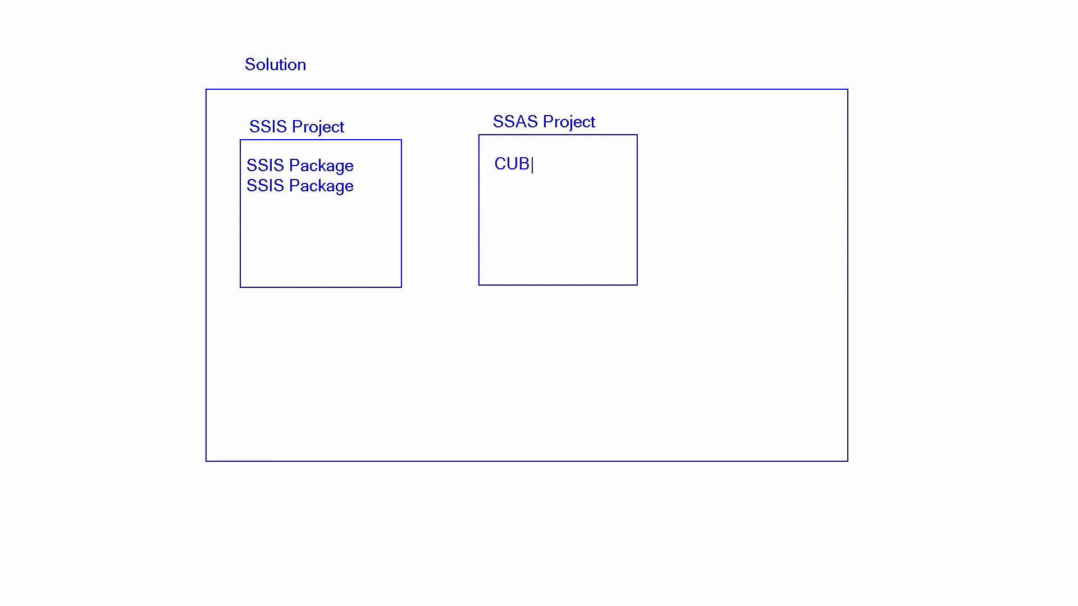
type("E")
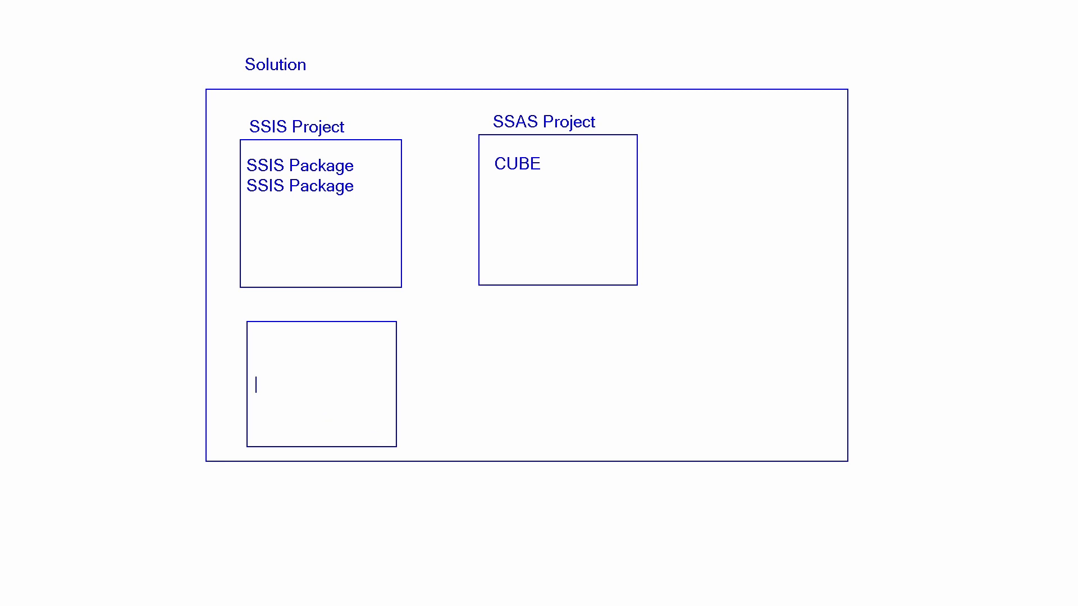
Label the lower-left box 'SSRS Project' and write 'Report' inside it
type("S")
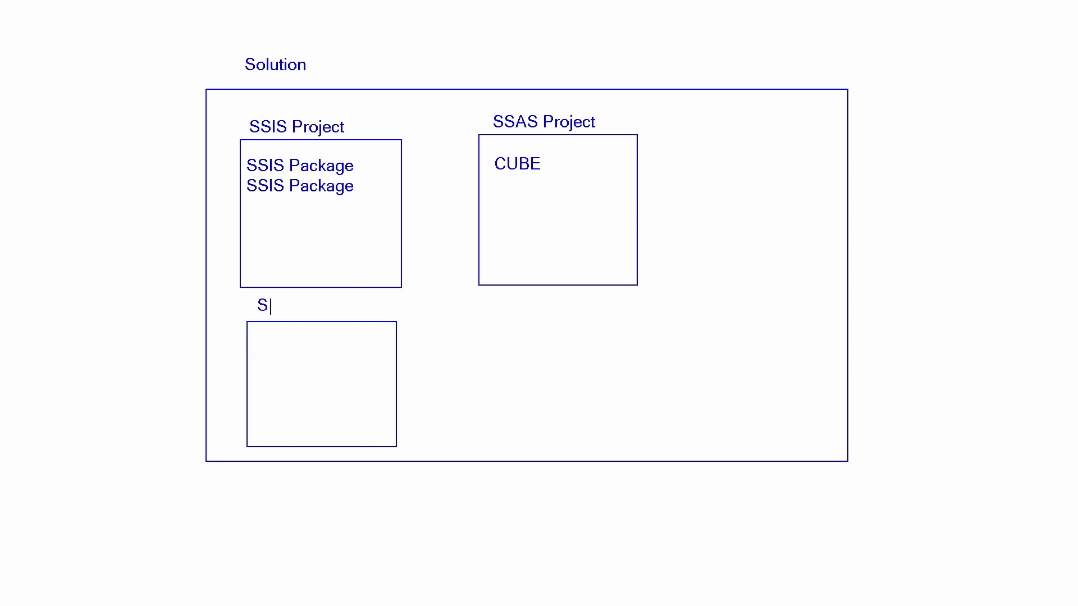
type("SRS P")
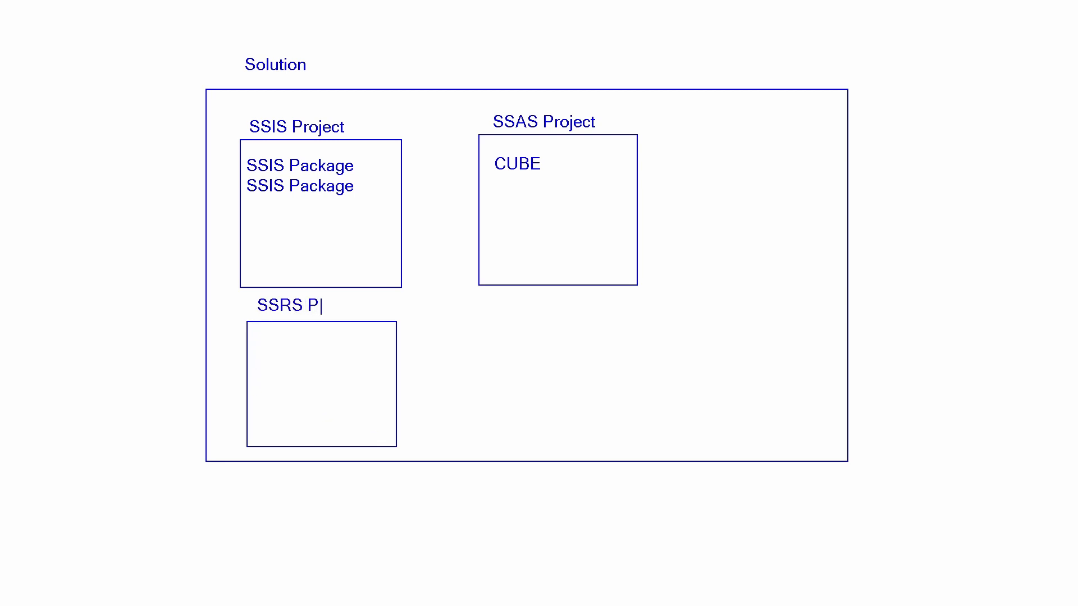
type("ro")
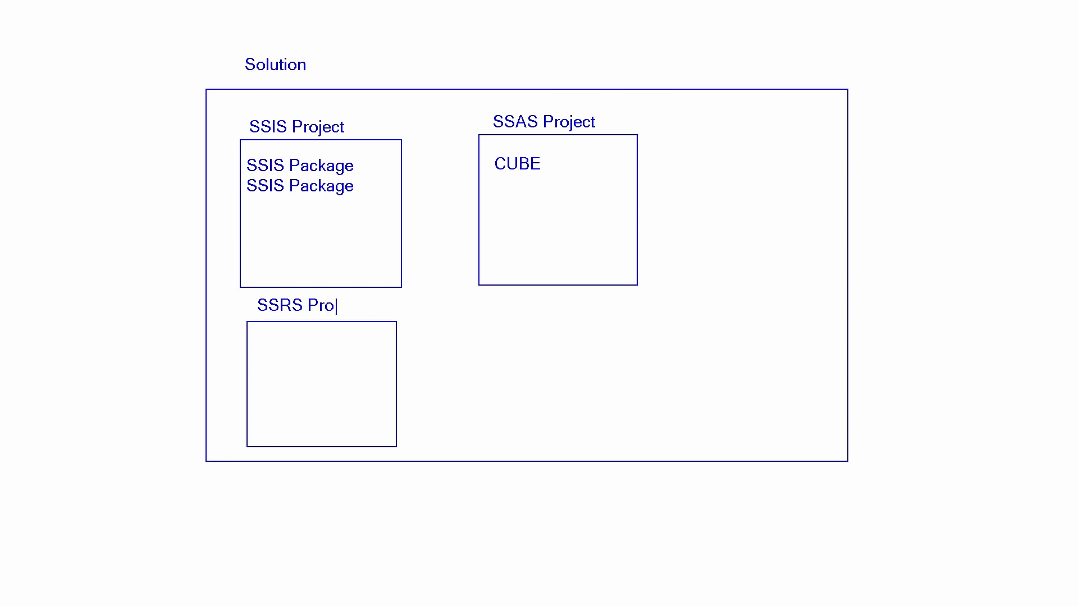
type("e")
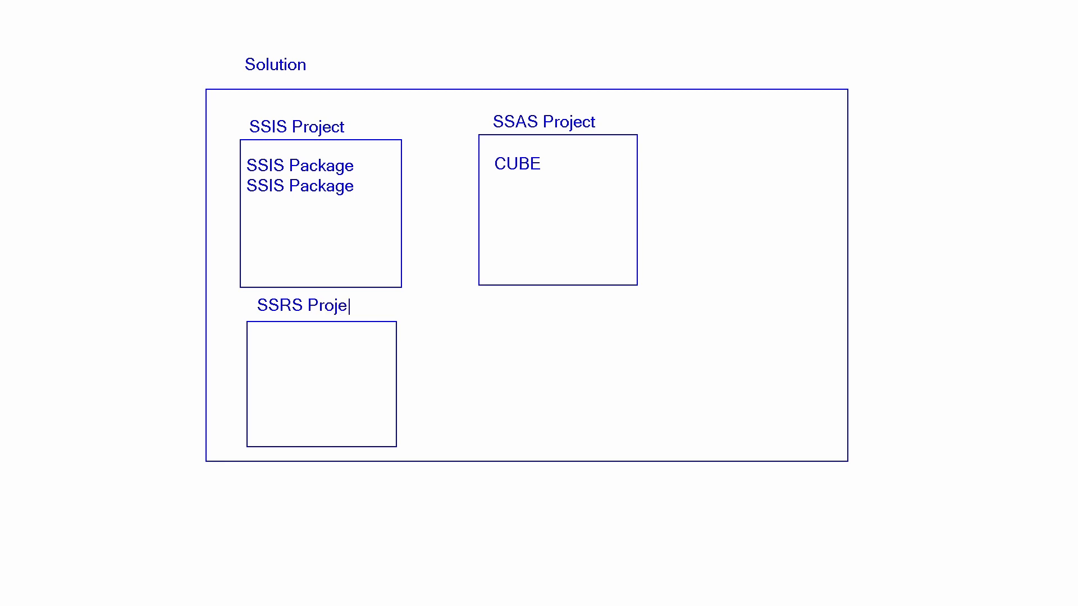
type("ct")
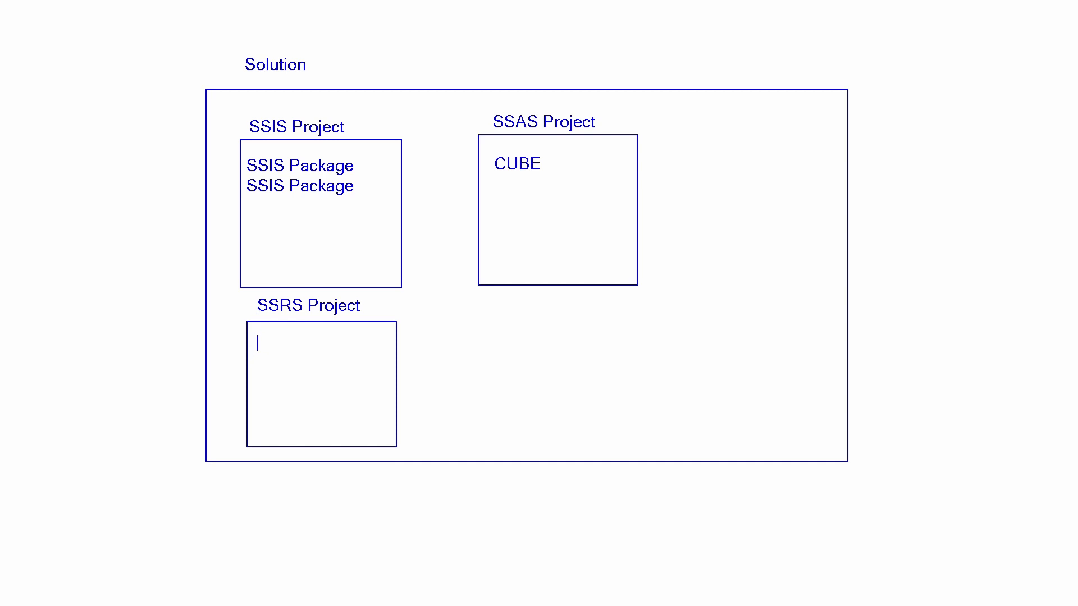
type("Report")
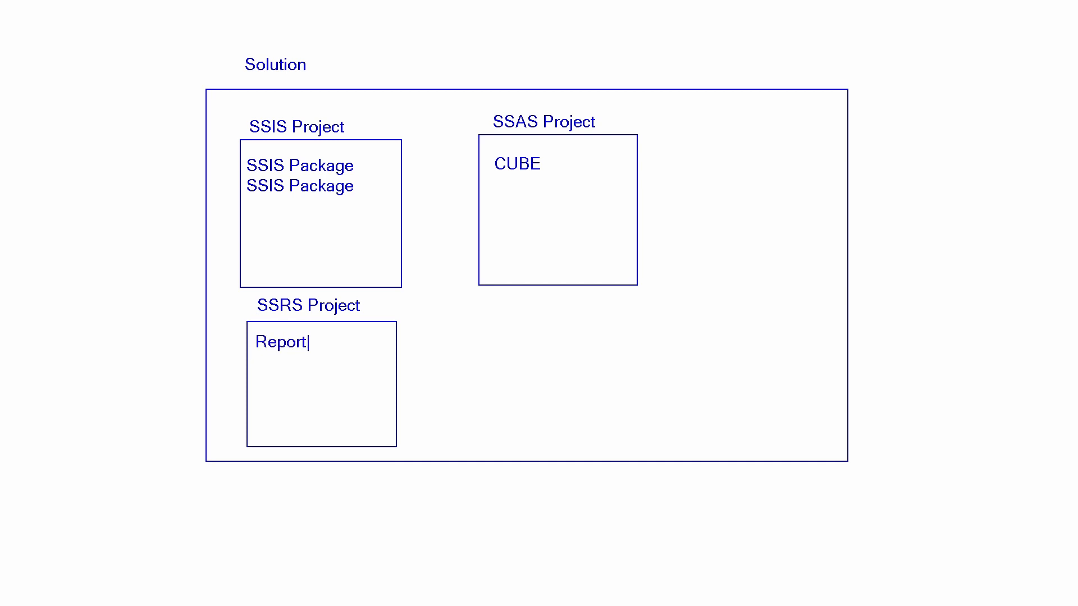
key("enter")
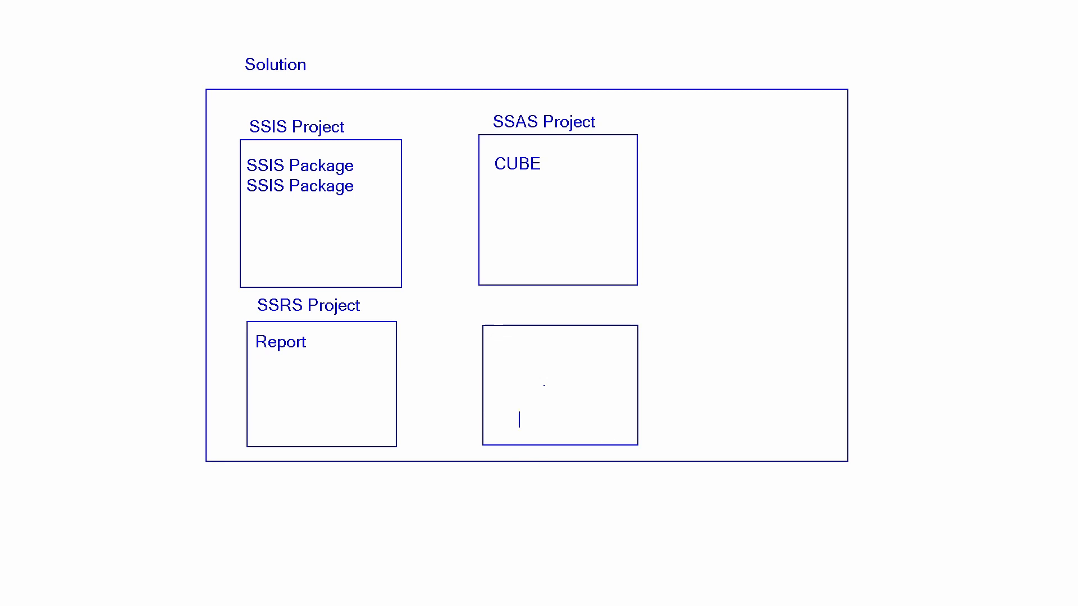
Label the lower-right box 'SSIS Project' and write 'SSIS Package' inside it
type("SSIS")
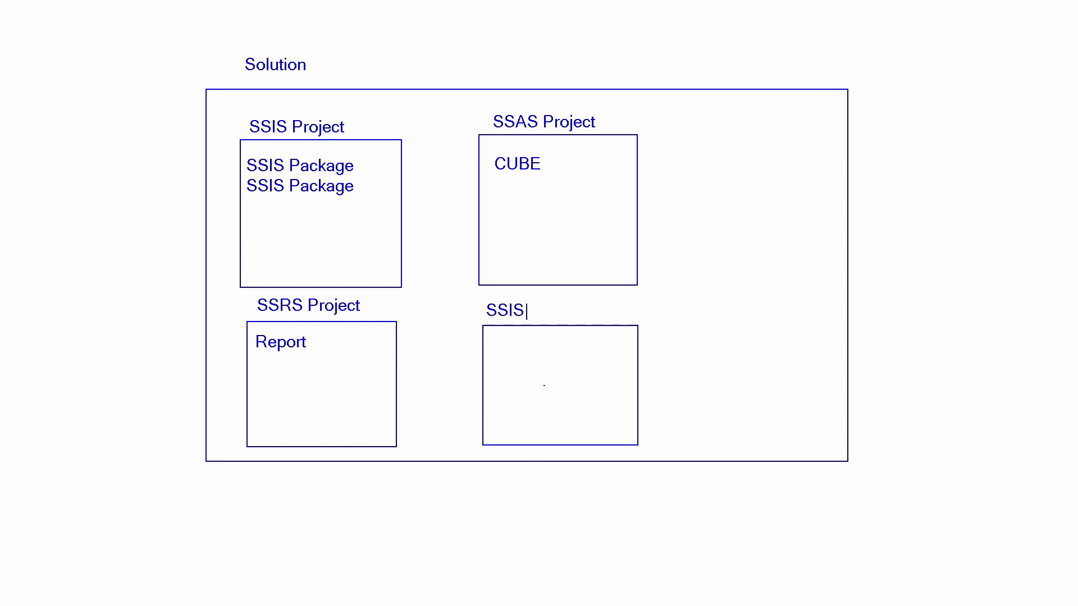
type("Project")
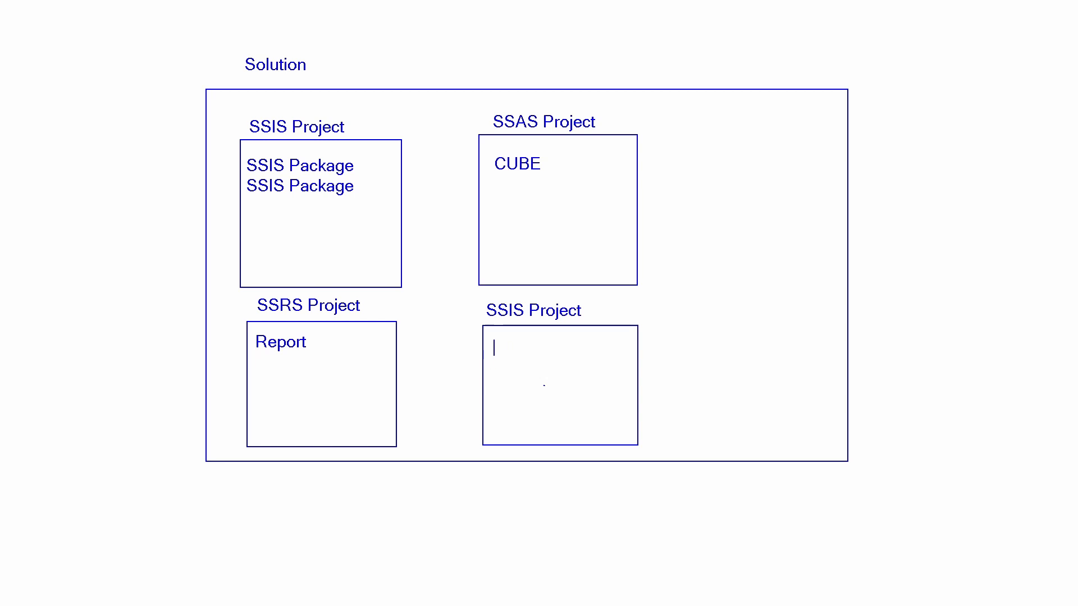
type("SSIS P")
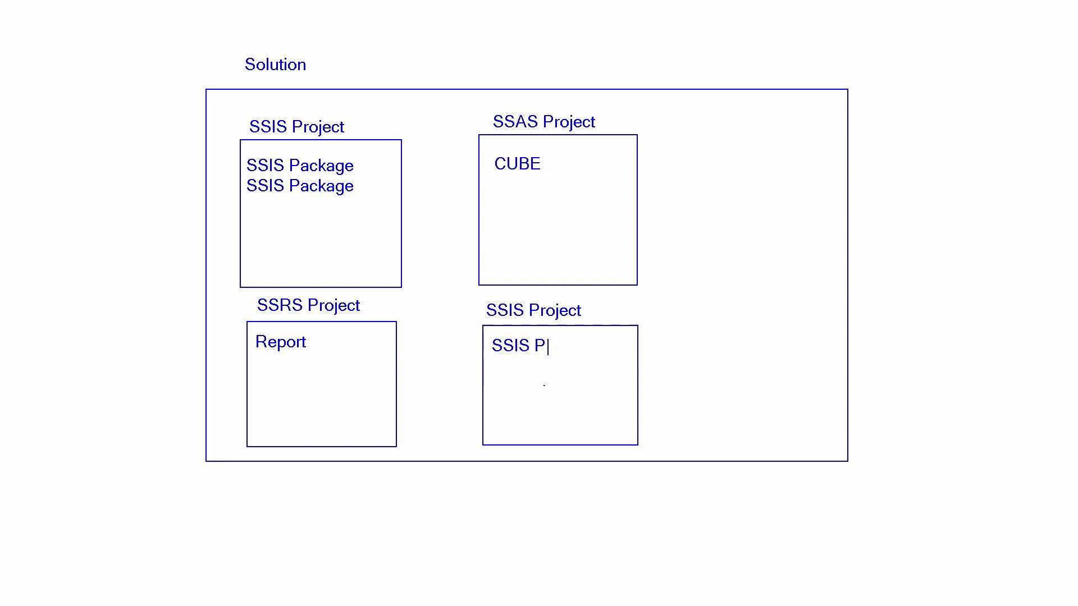
type("ackage")
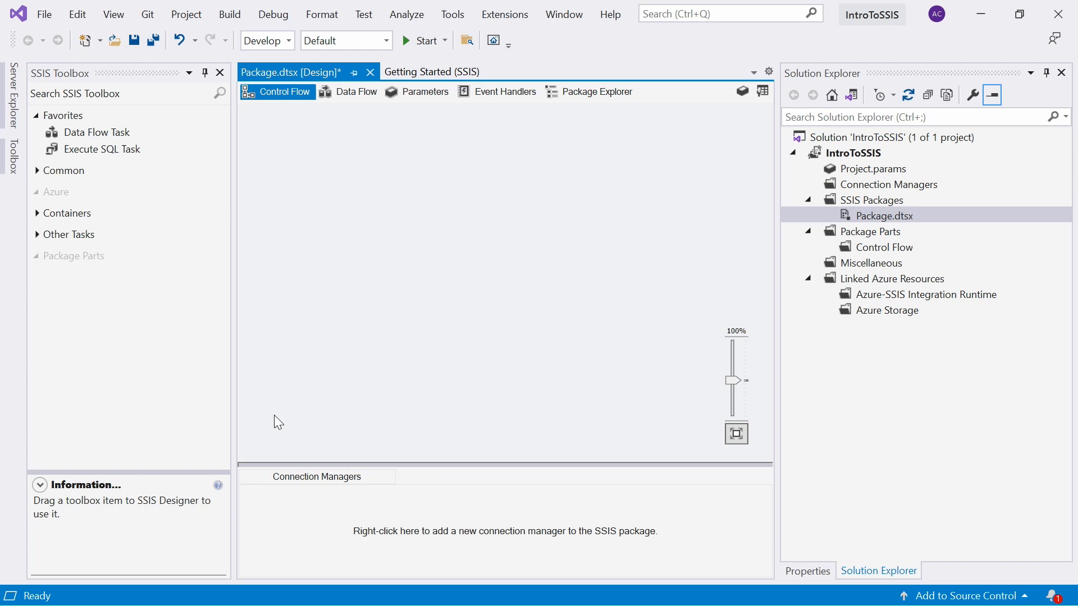
mouse_move(280, 327)
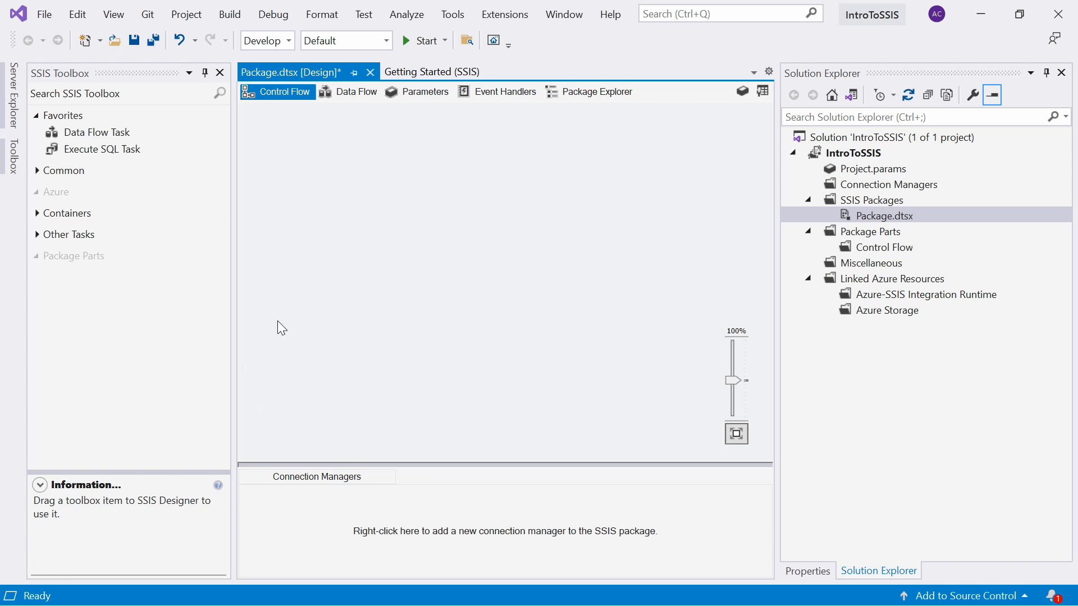
mouse_move(509, 71)
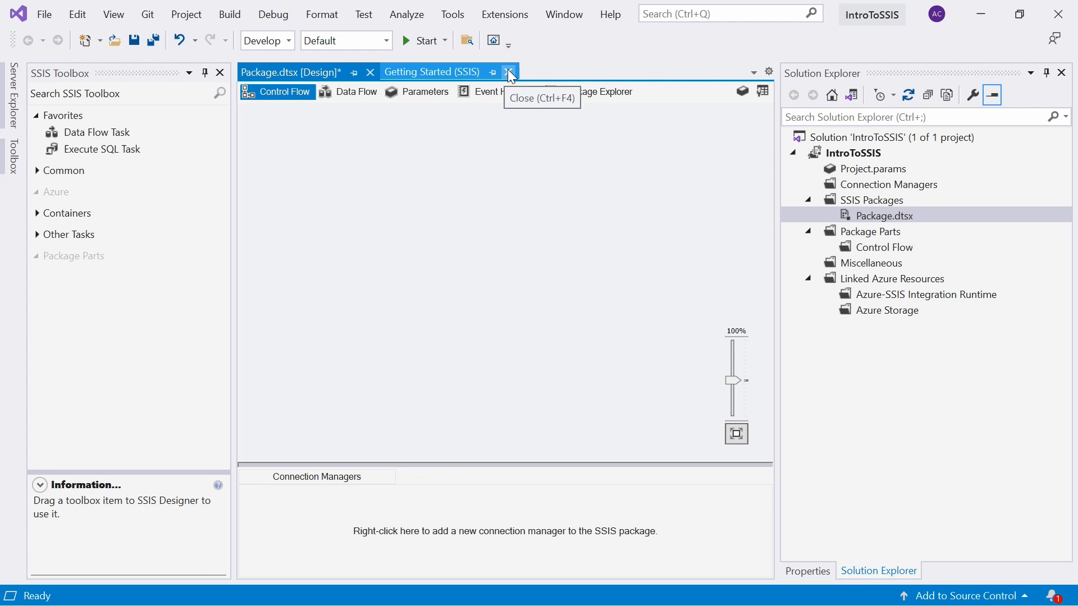
mouse_move(510, 75)
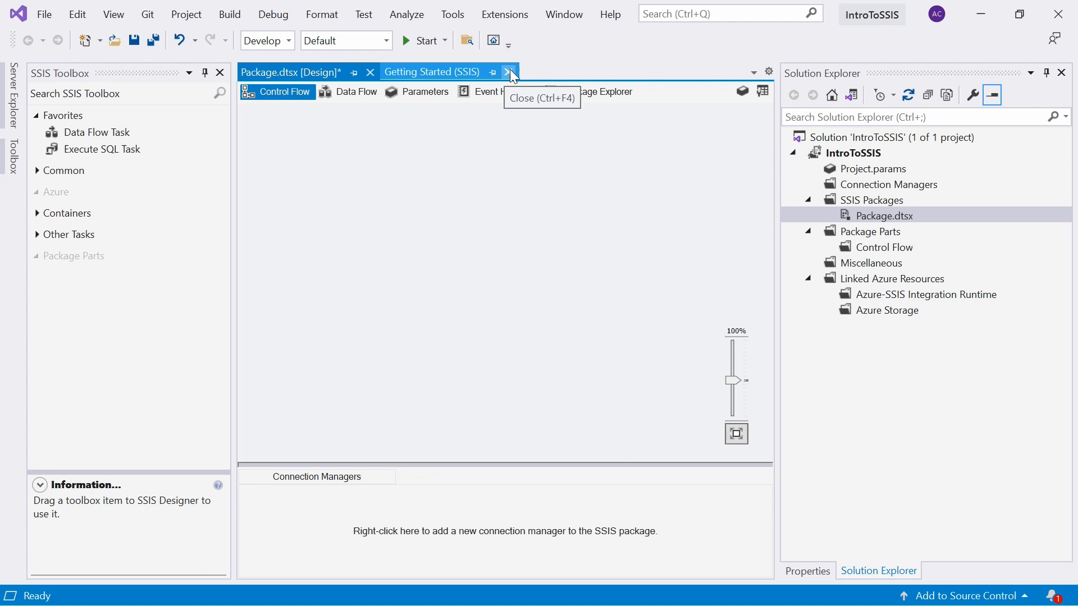
mouse_move(510, 77)
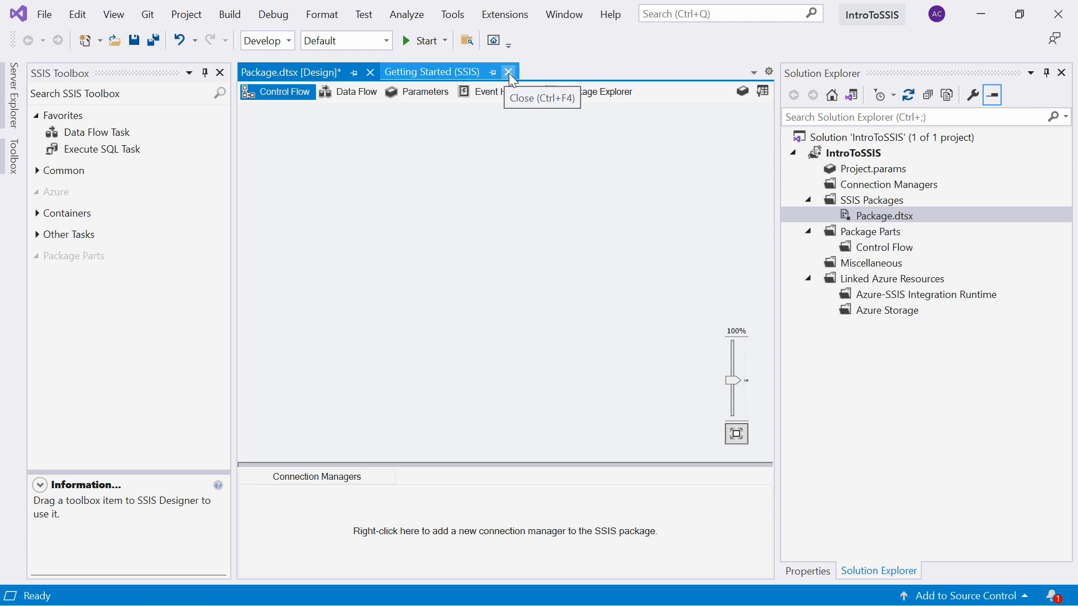
Close the 'Getting Started (SSIS)' document tab
left_click(509, 72)
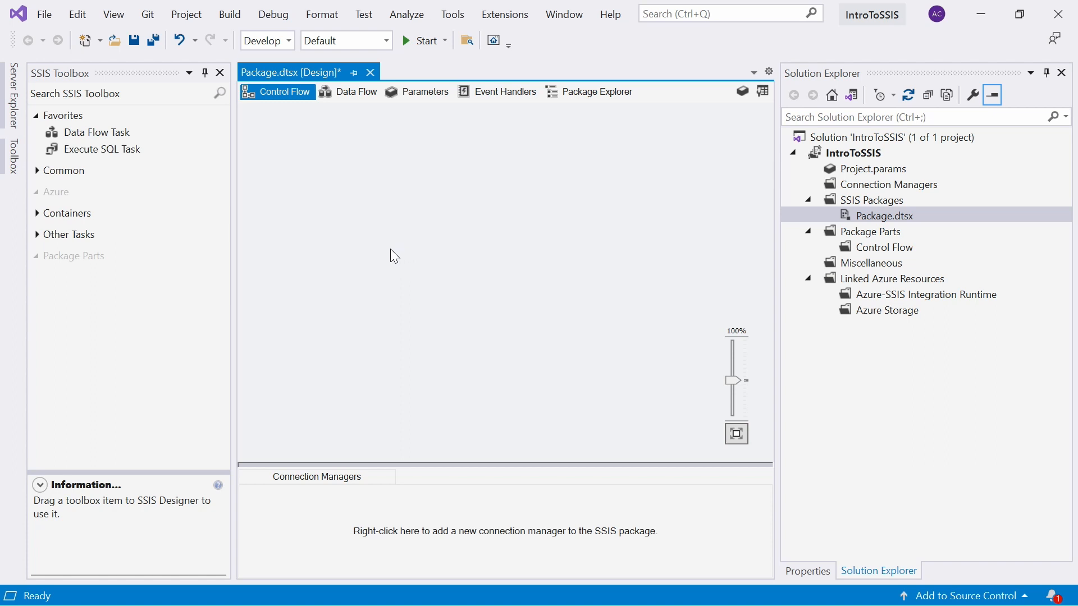
mouse_move(376, 240)
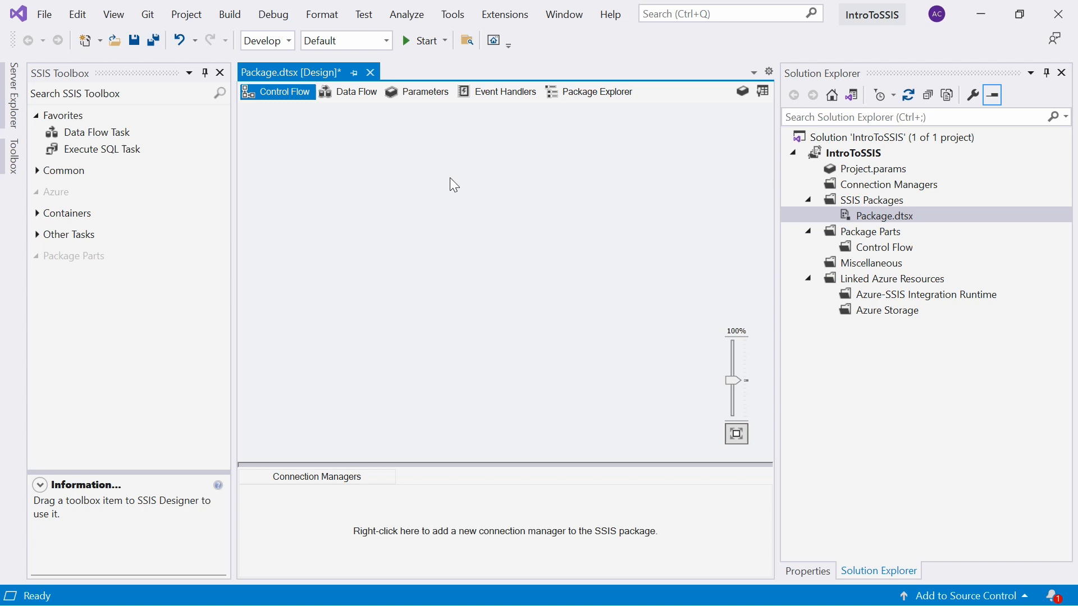
mouse_move(443, 198)
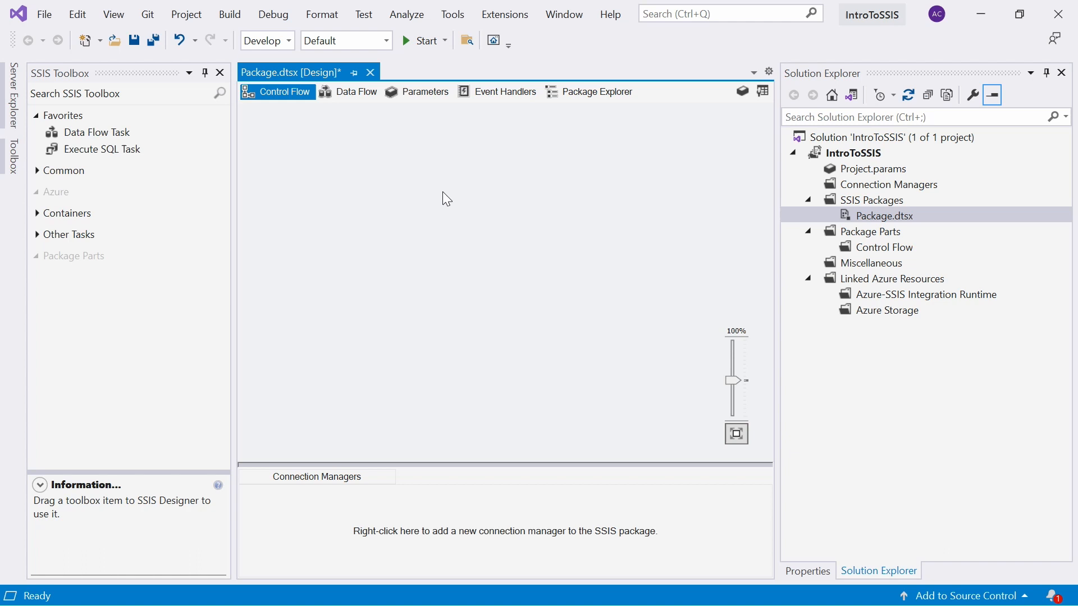
mouse_move(404, 191)
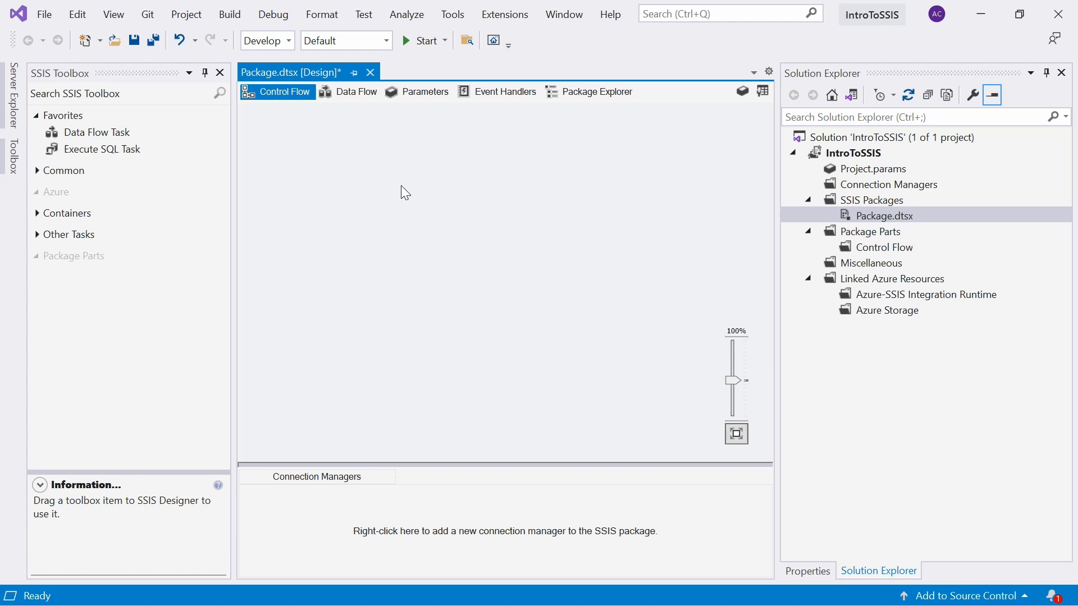
mouse_move(410, 205)
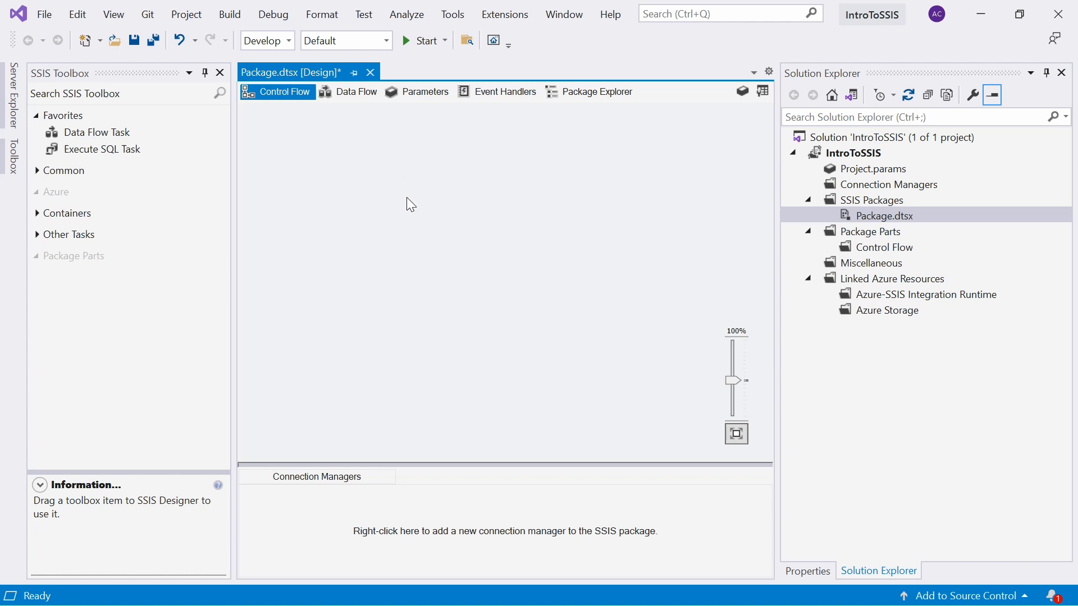
Reopen the Getting Started page, then return to the Package.dtsx designer
left_click(113, 13)
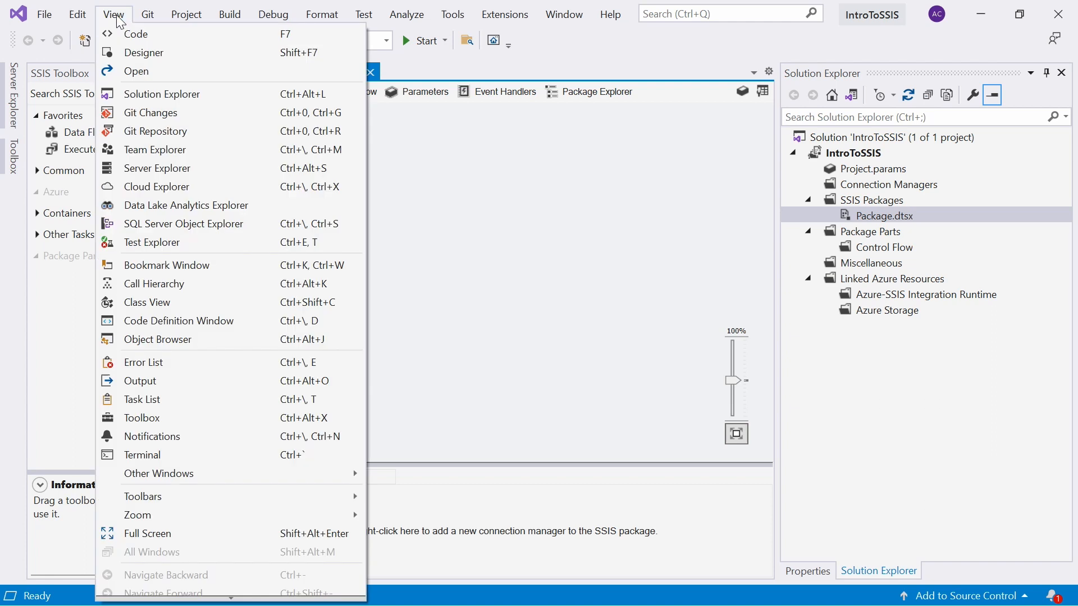
mouse_move(143, 496)
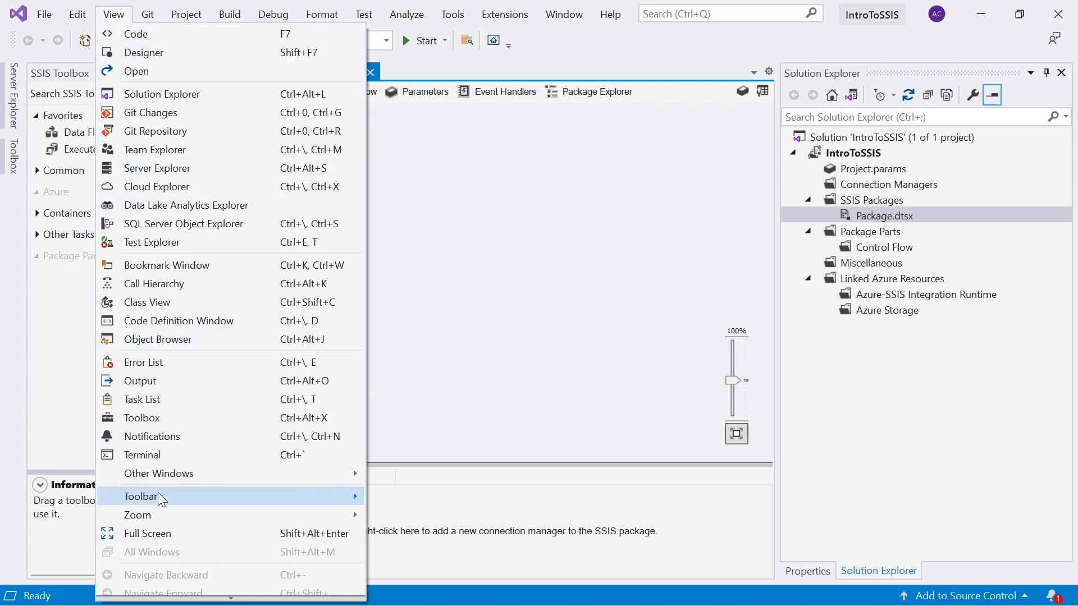
mouse_move(162, 380)
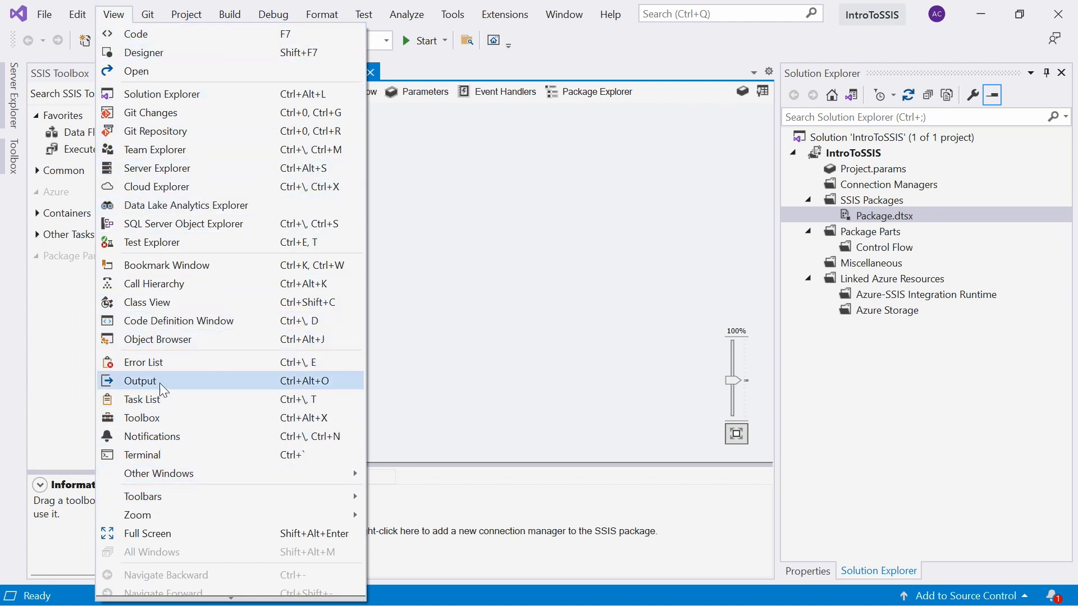
mouse_move(161, 399)
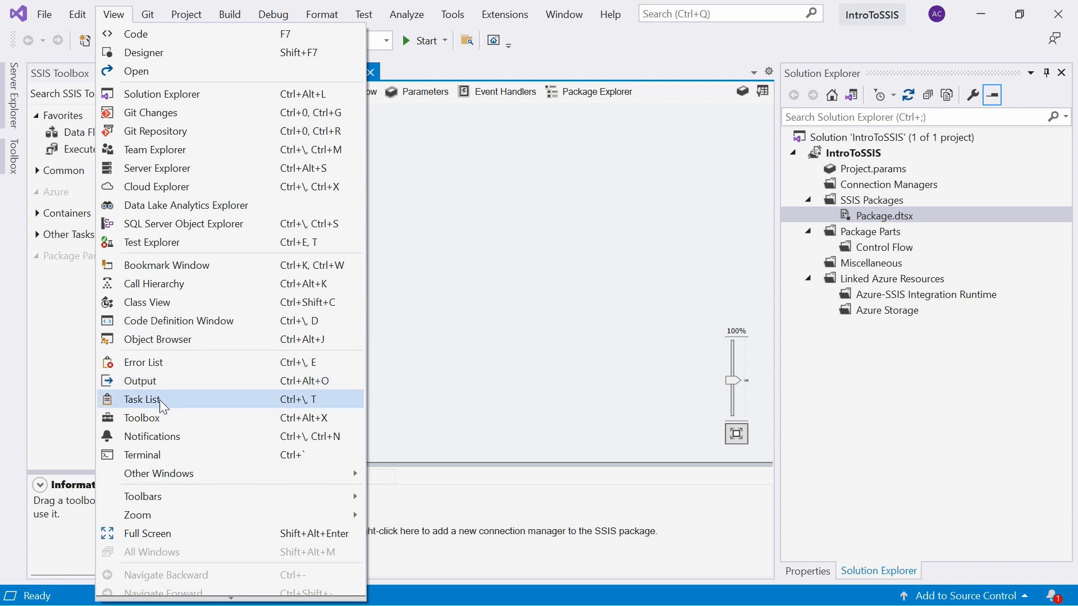
mouse_move(168, 417)
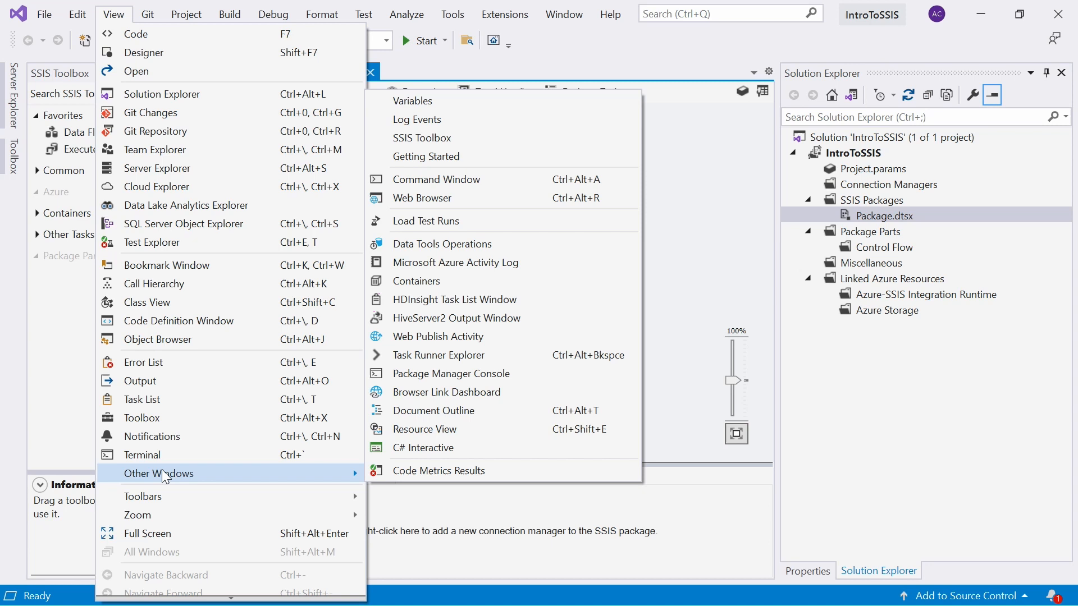
mouse_move(433, 410)
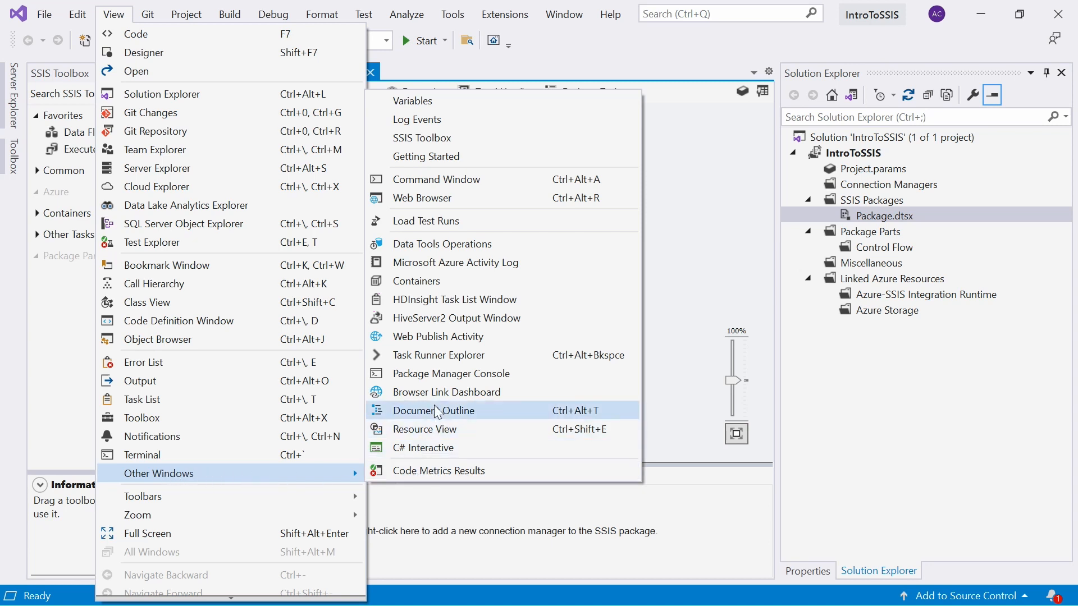
mouse_move(425, 156)
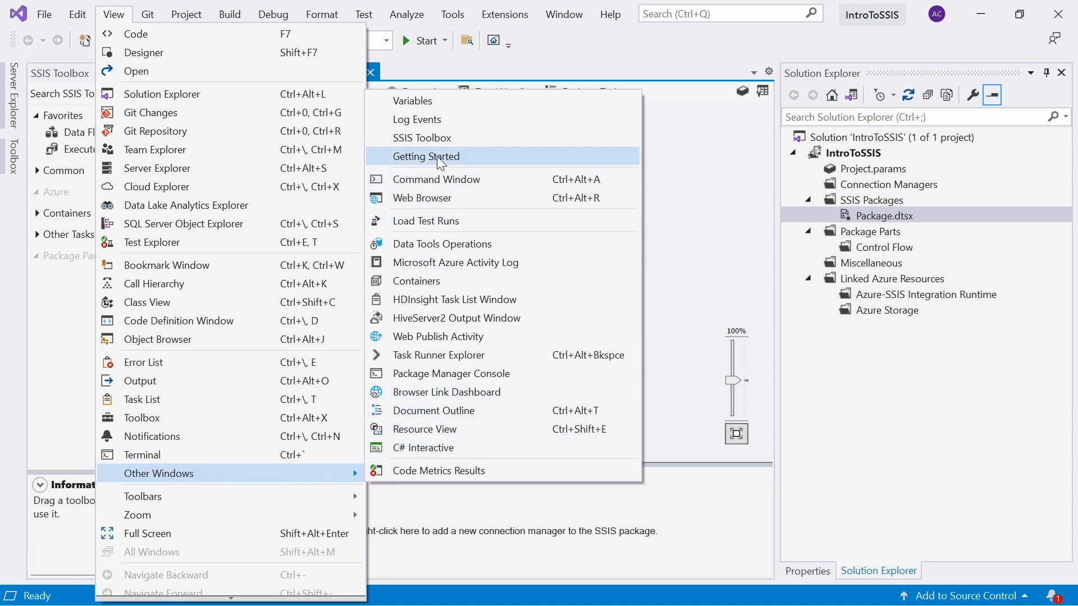
left_click(426, 156)
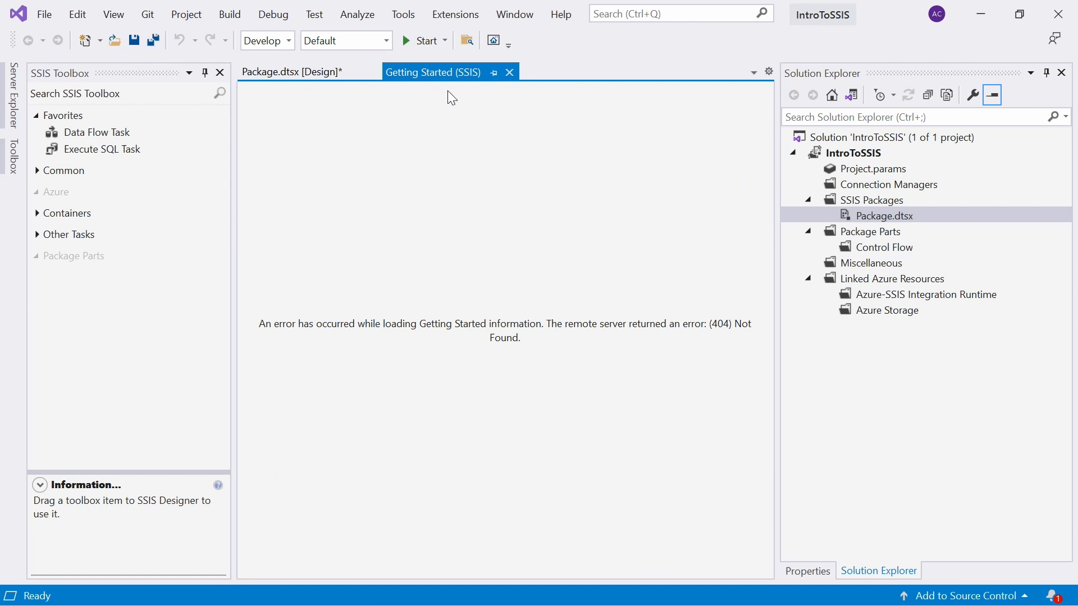
left_click(292, 72)
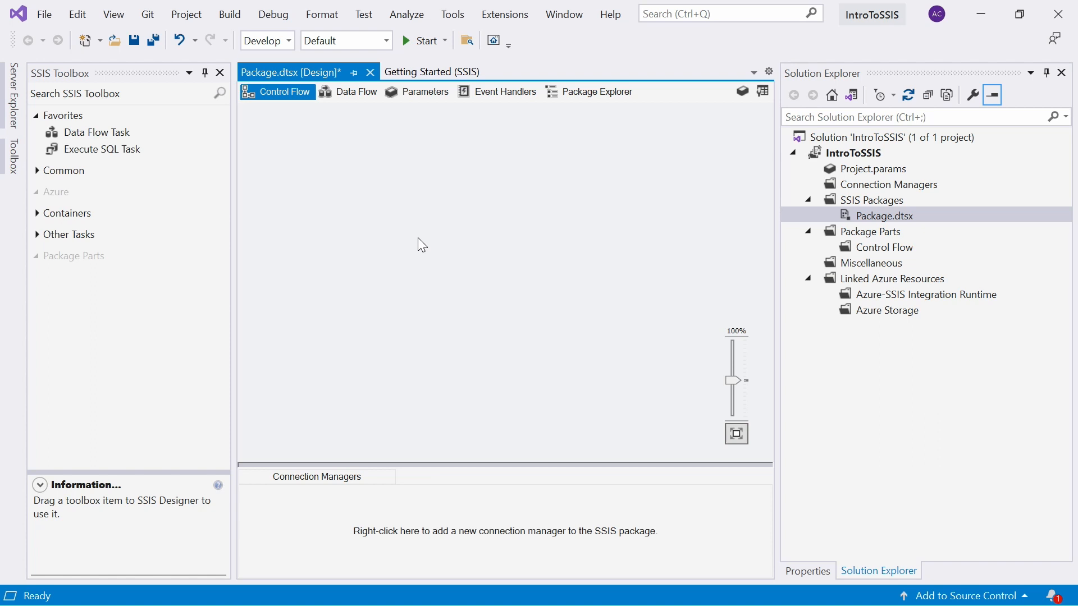
mouse_move(509, 71)
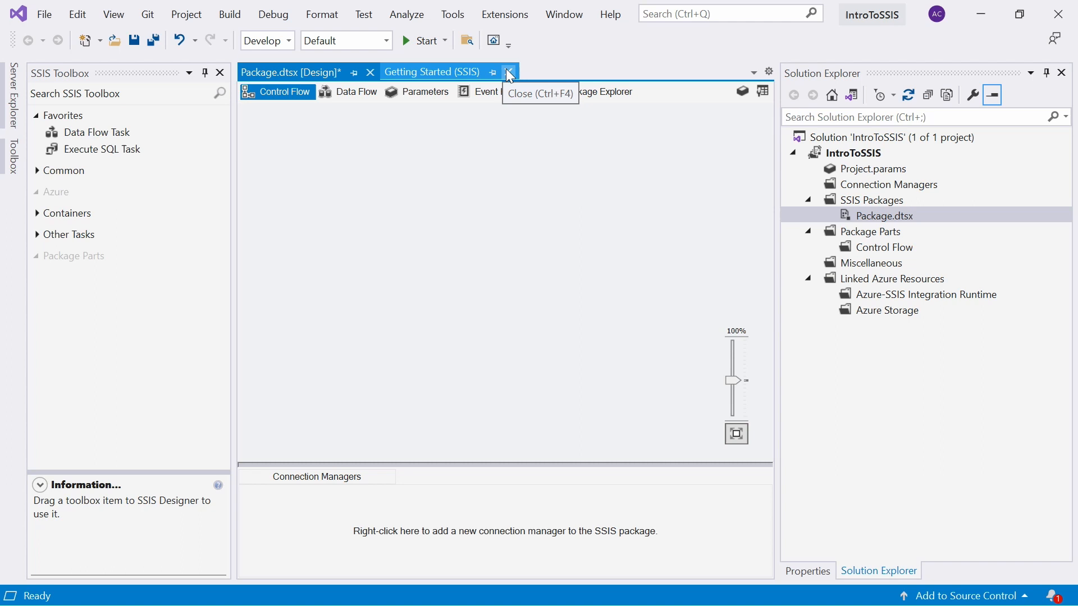
Close Getting Started, view package properties, then switch back to Solution Explorer
left_click(508, 71)
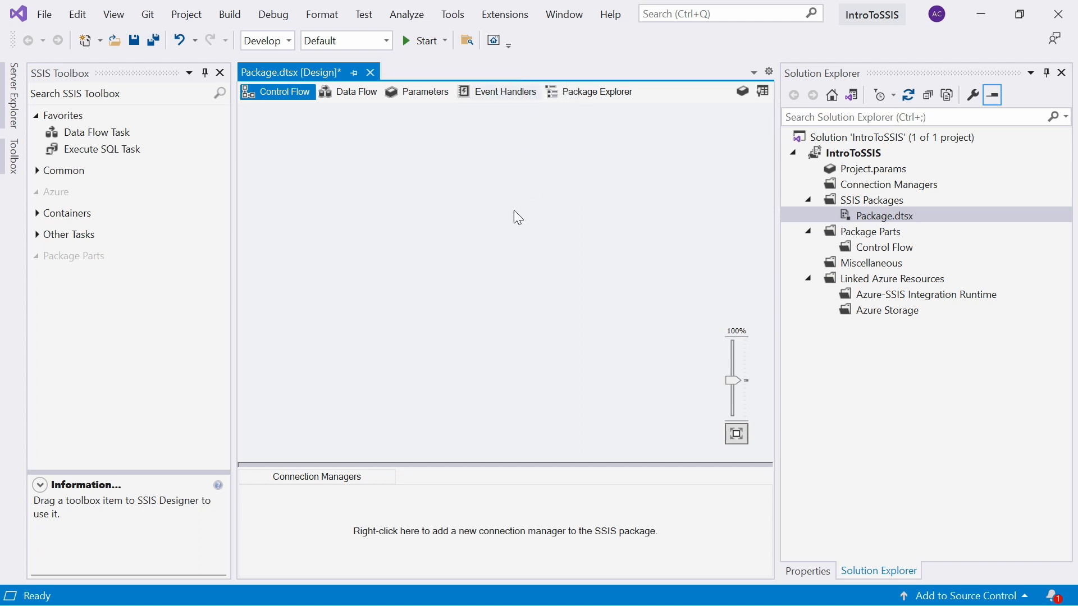
mouse_move(441, 261)
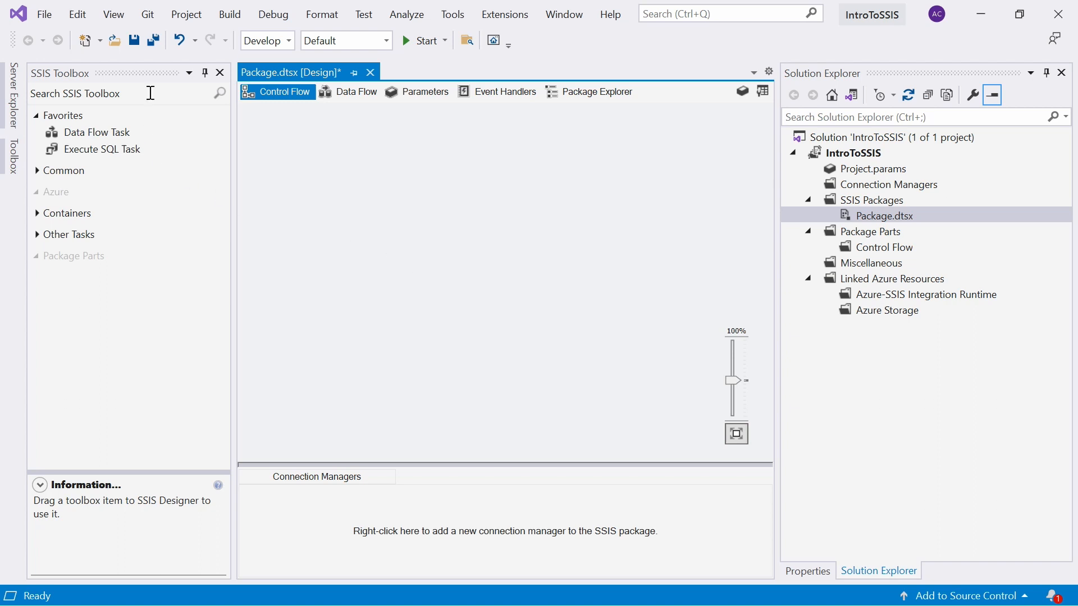
mouse_move(155, 281)
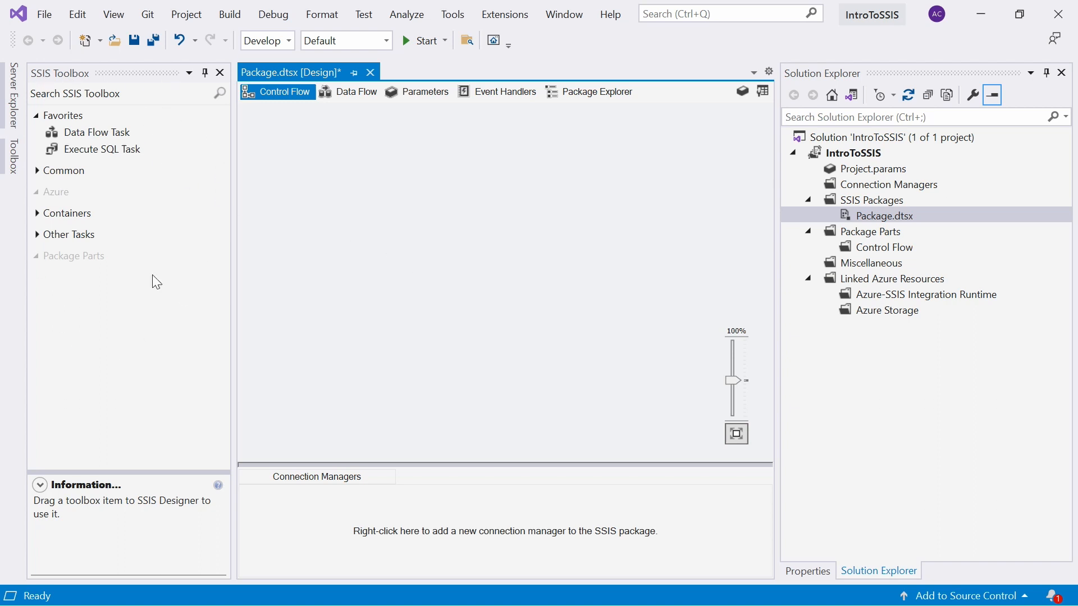
mouse_move(773, 404)
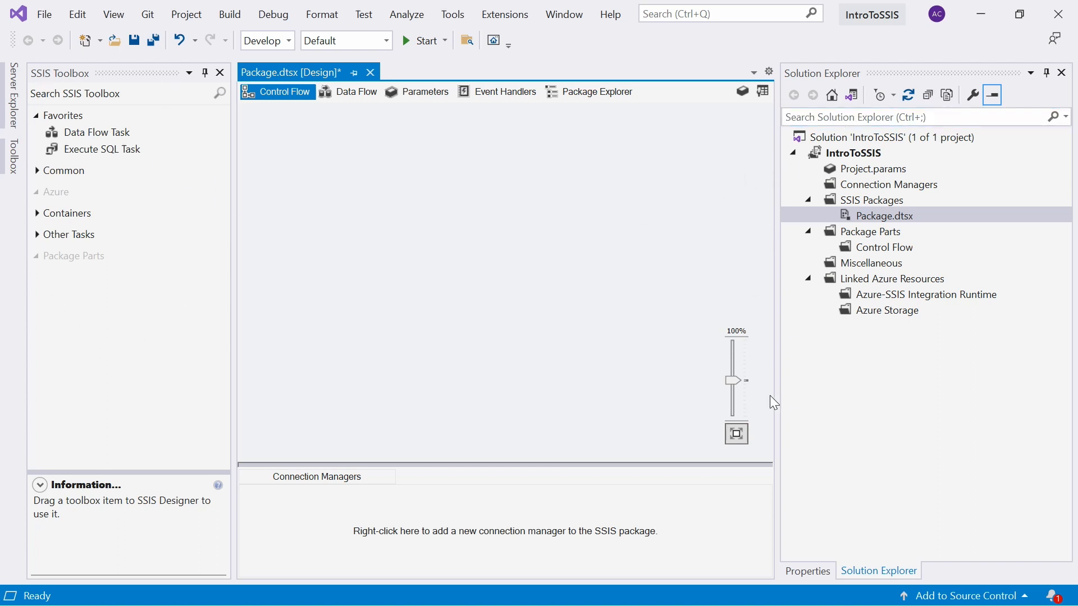
mouse_move(827, 401)
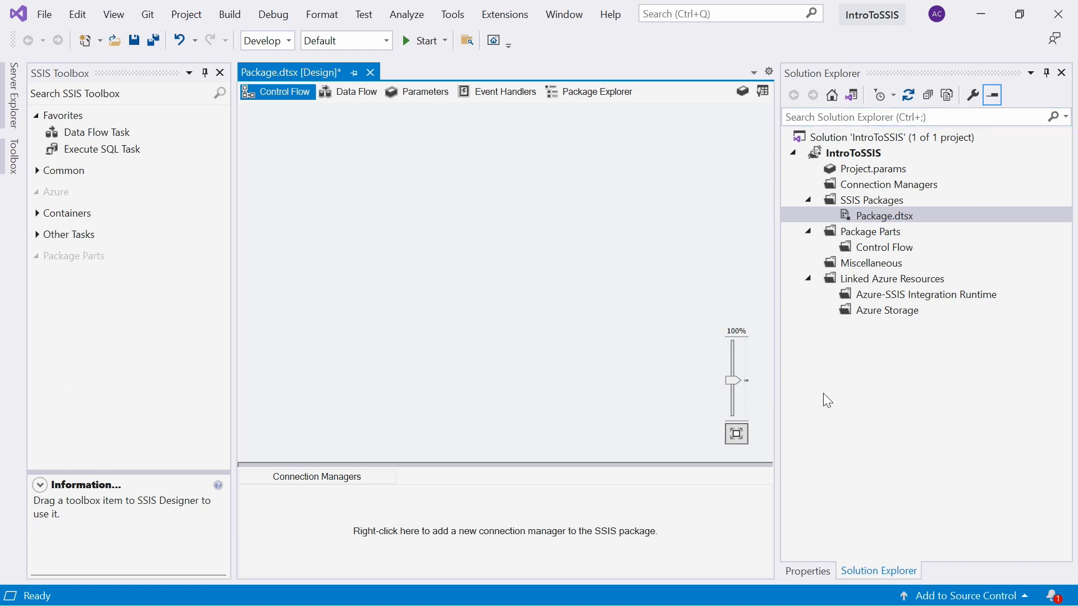
mouse_move(806, 571)
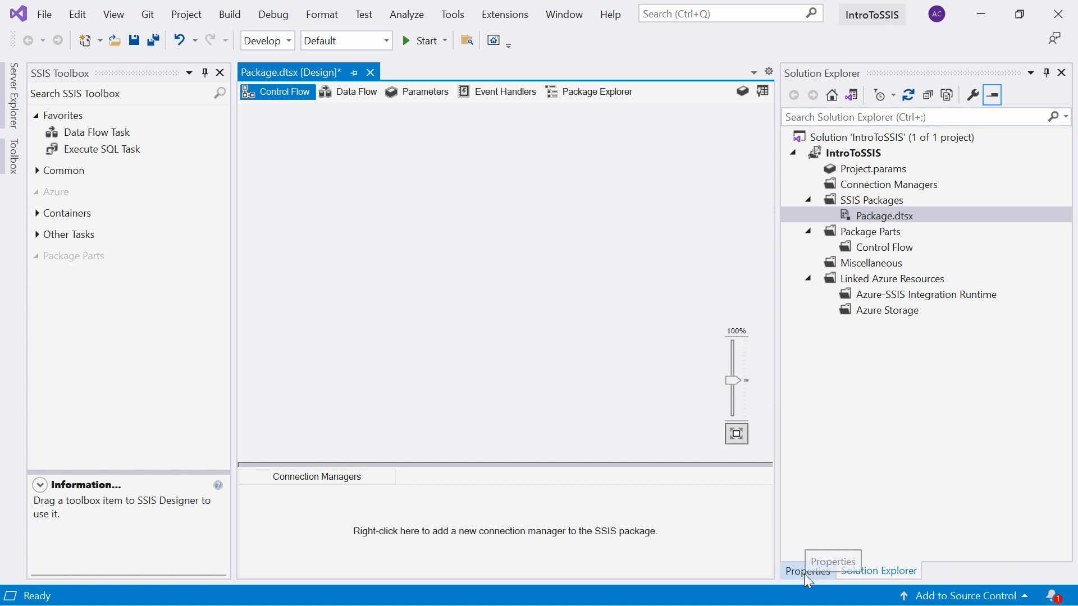
left_click(804, 570)
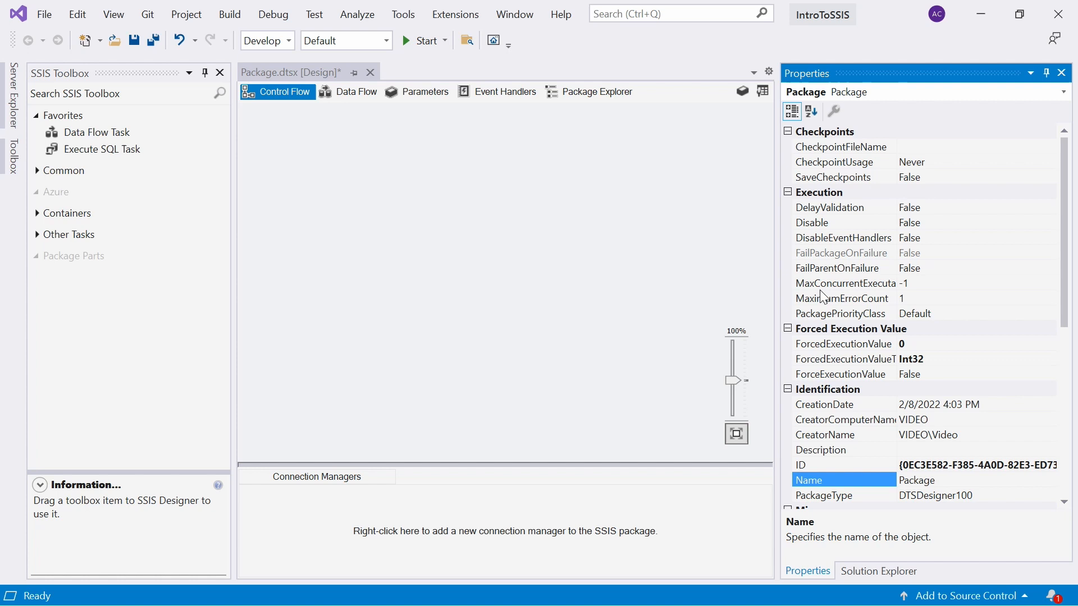
mouse_move(875, 572)
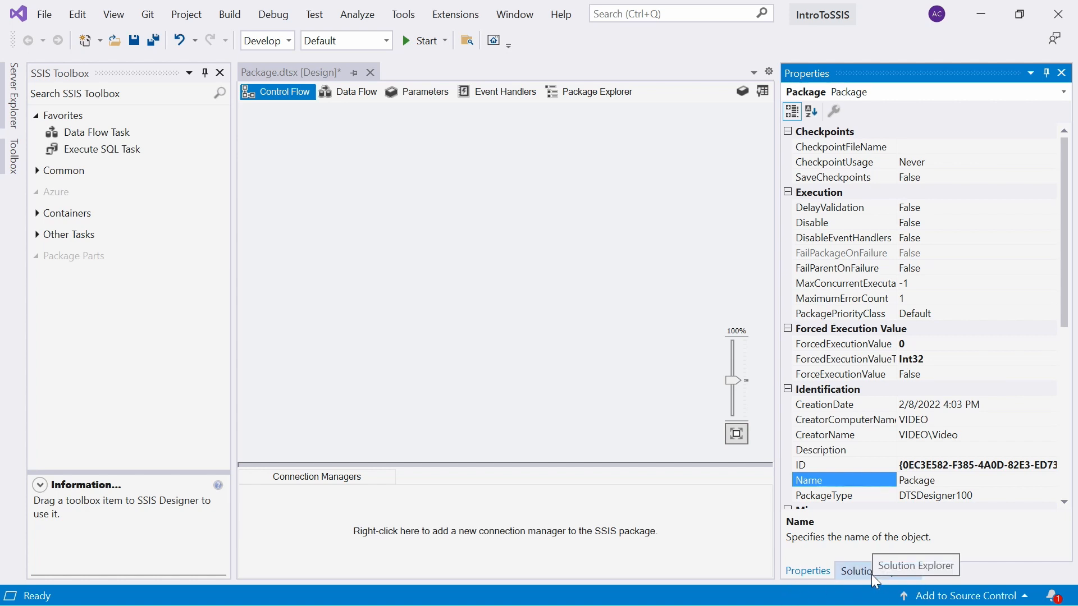
left_click(878, 570)
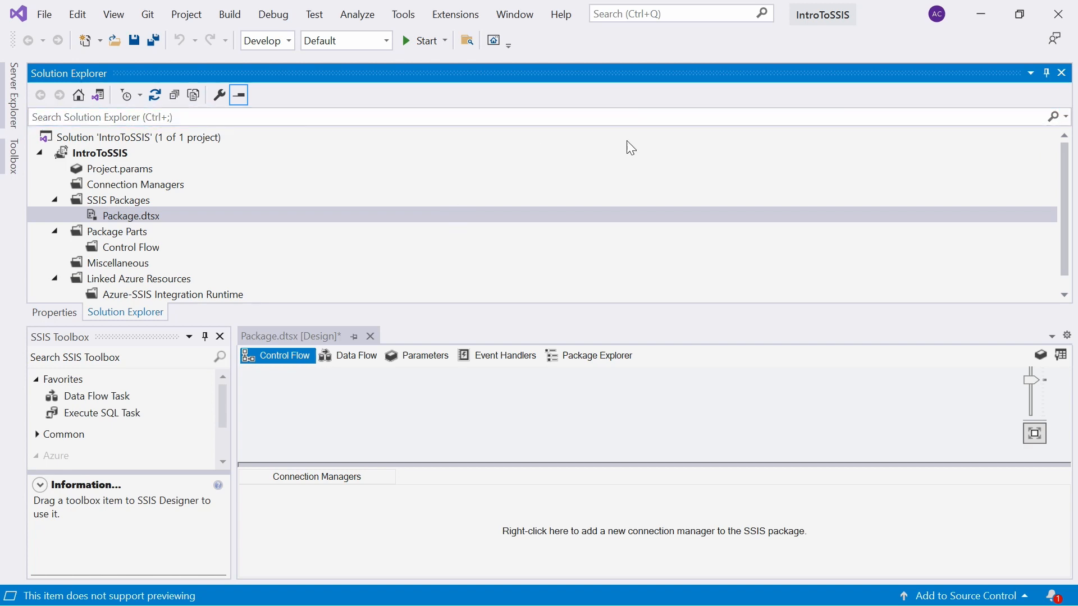
Drag Solution Explorer back to the right-side dock
left_click_drag(69, 73, 536, 269)
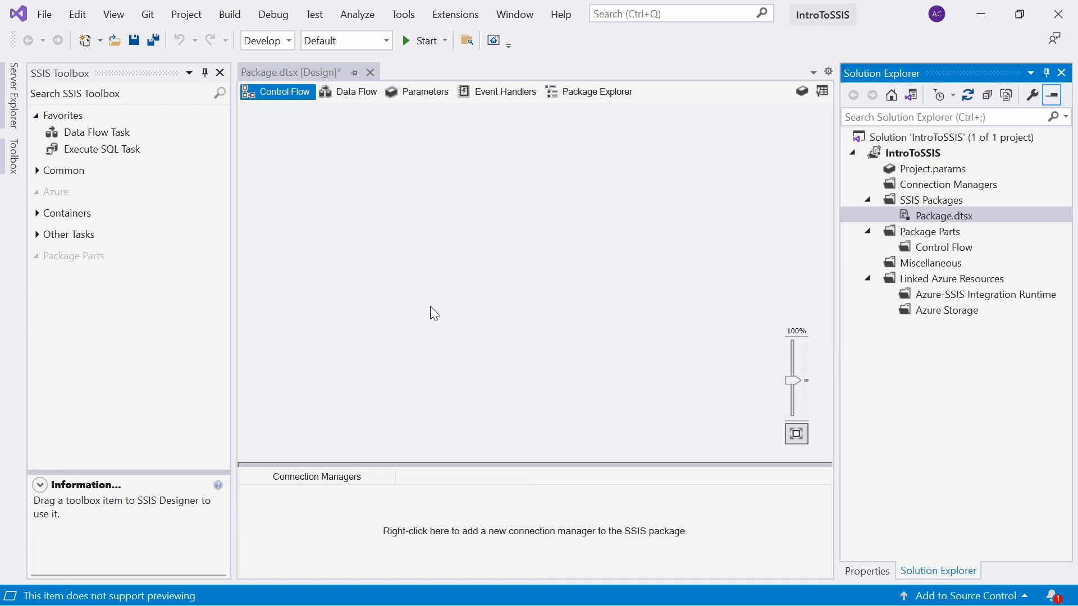
mouse_move(389, 273)
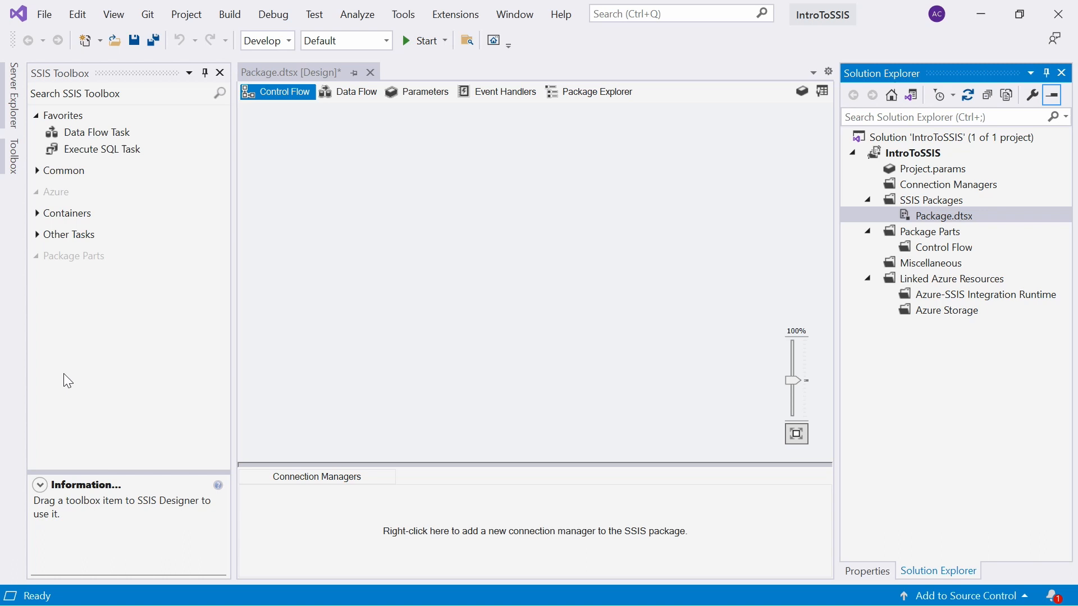
mouse_move(40, 208)
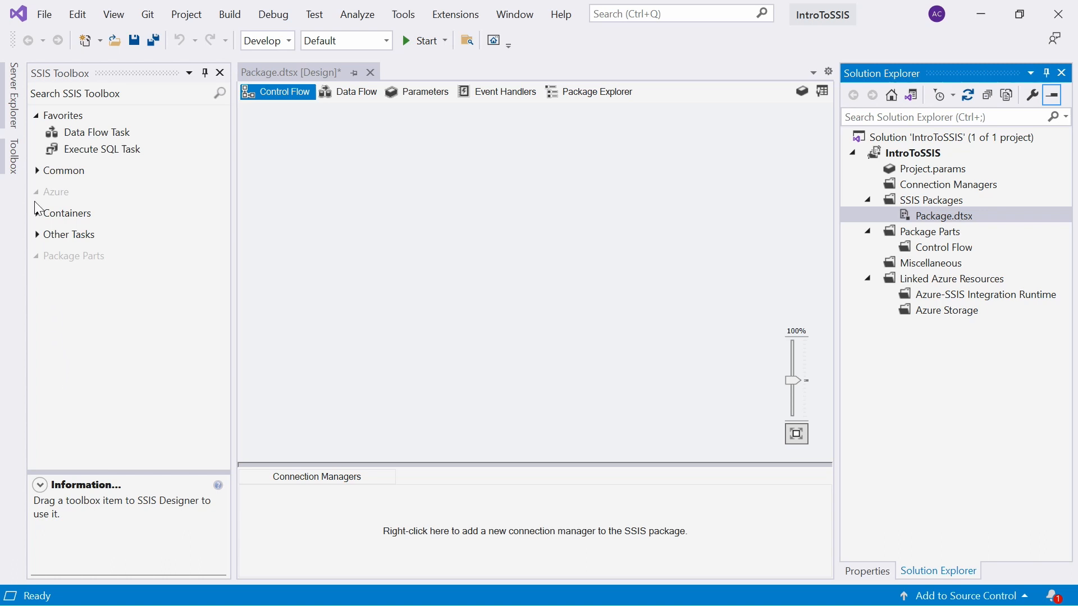
Expand the Common group in SSIS Toolbox and select File System Task to read its description
left_click(63, 171)
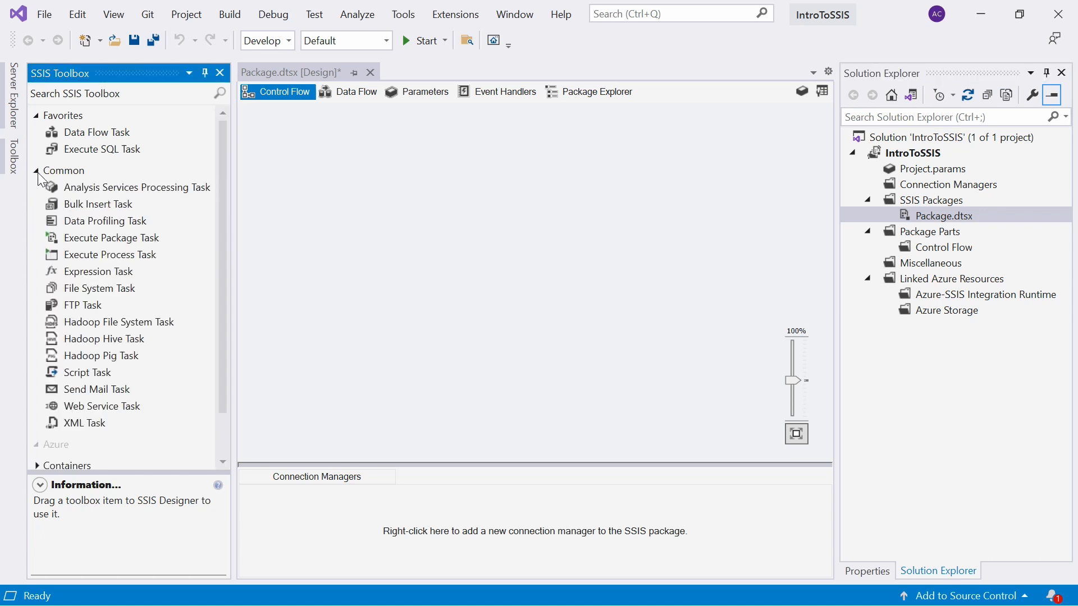
left_click(37, 171)
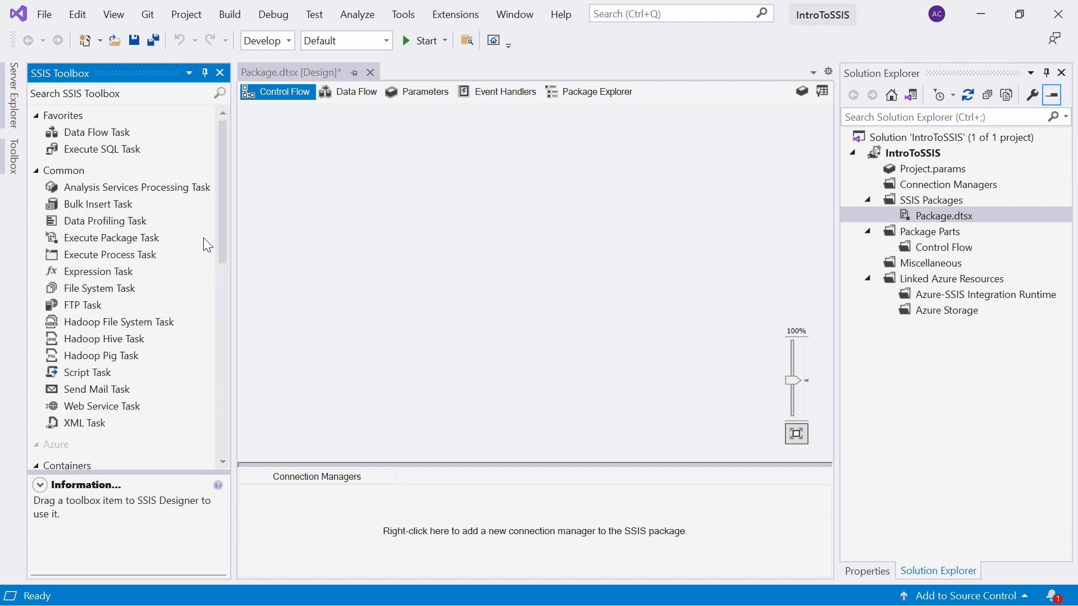
scroll("down", 3)
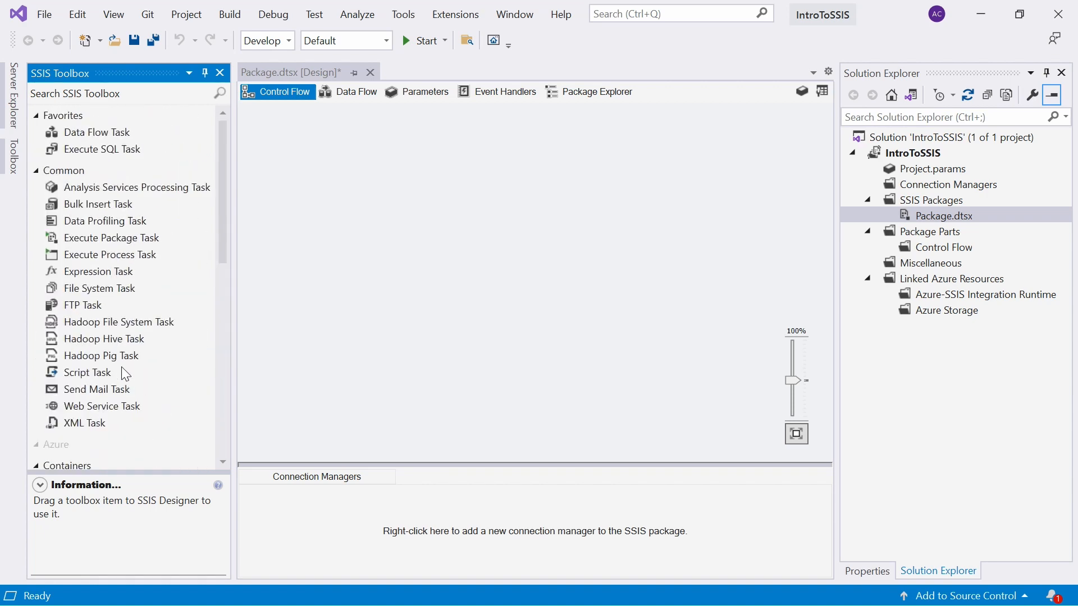
left_click(99, 288)
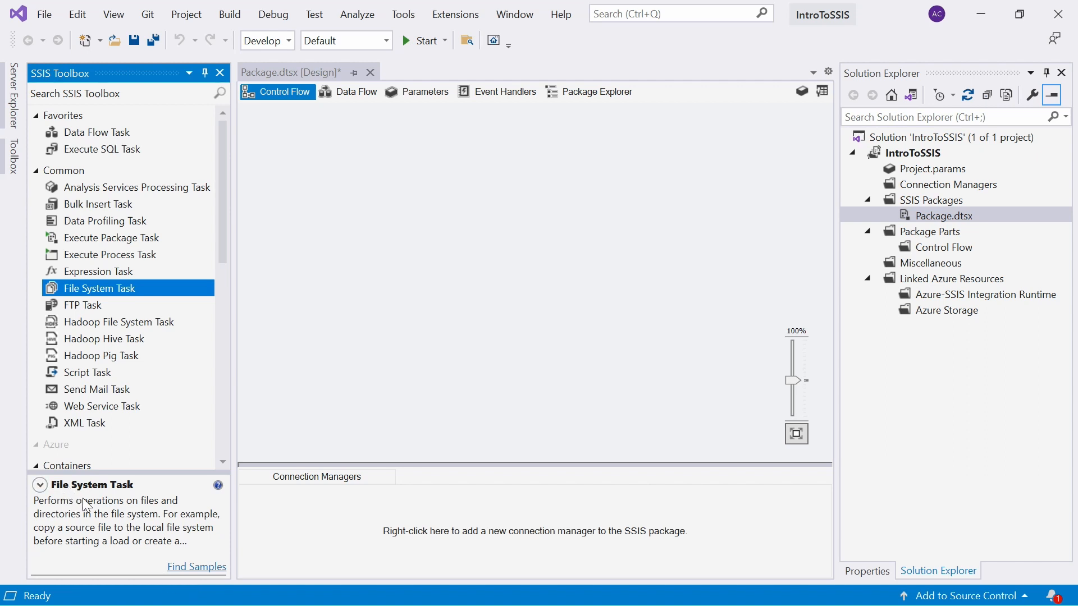
mouse_move(98, 539)
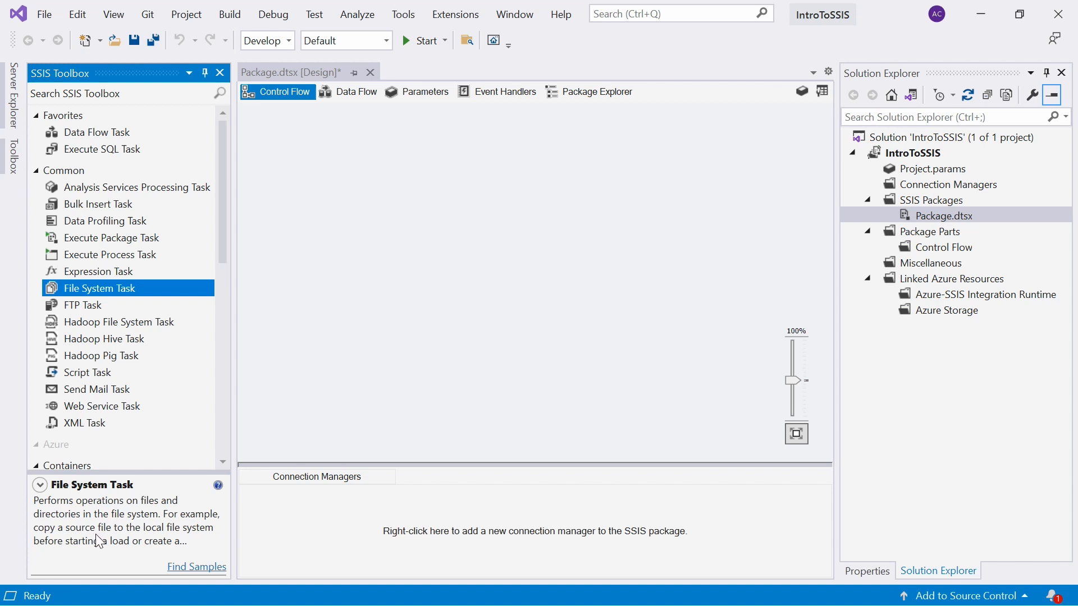
mouse_move(135, 518)
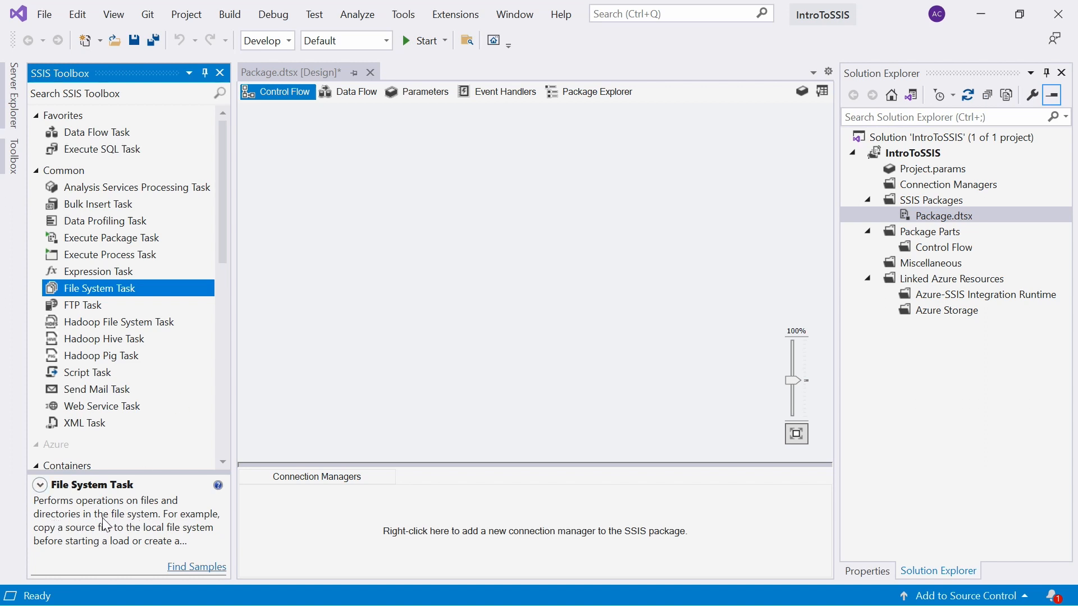
mouse_move(387, 429)
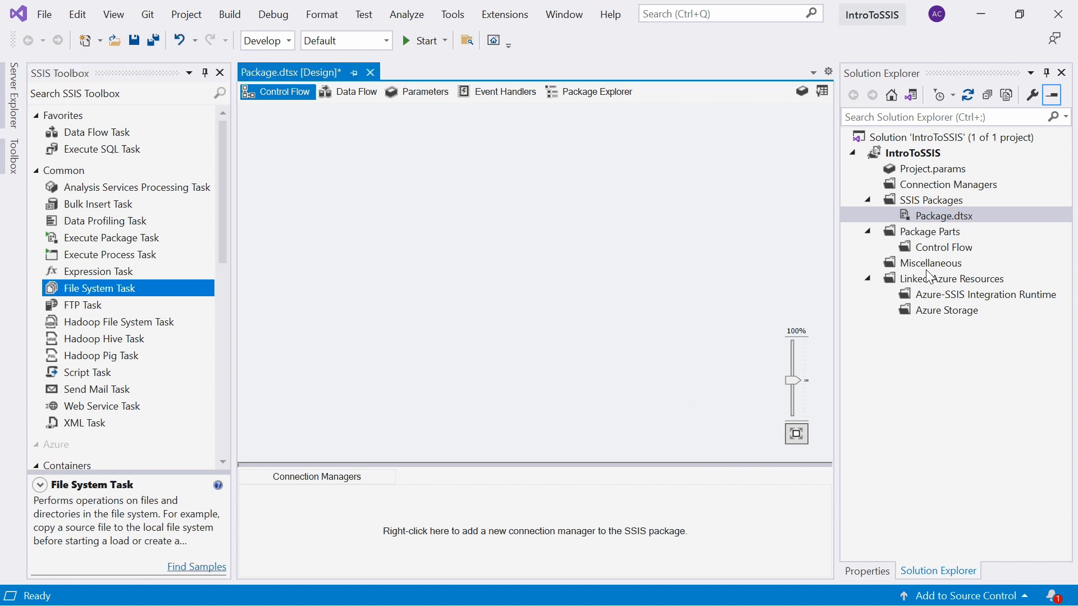
mouse_move(933, 302)
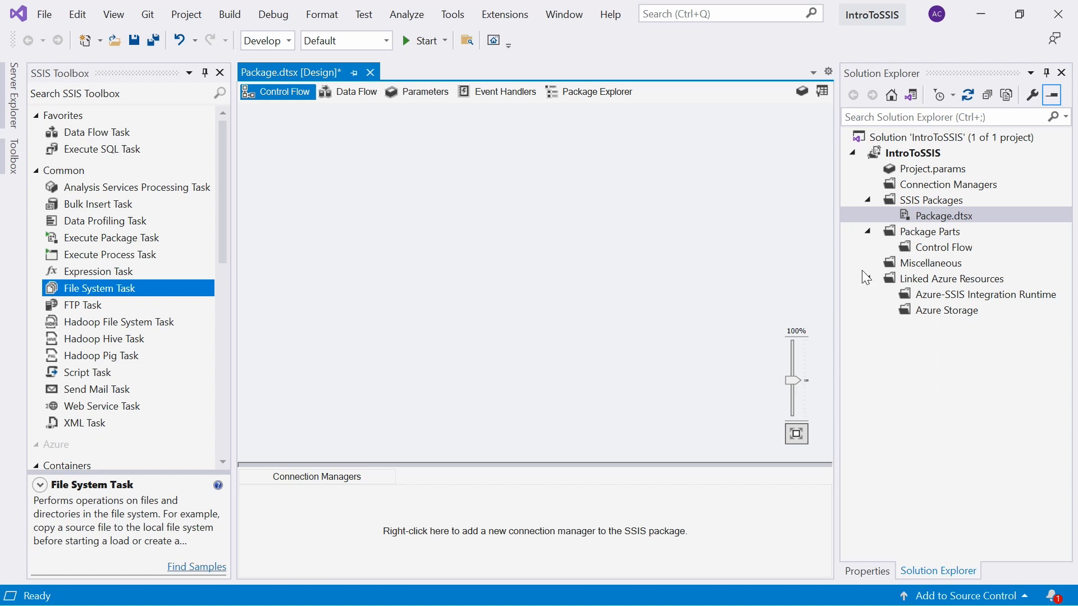
left_click(863, 152)
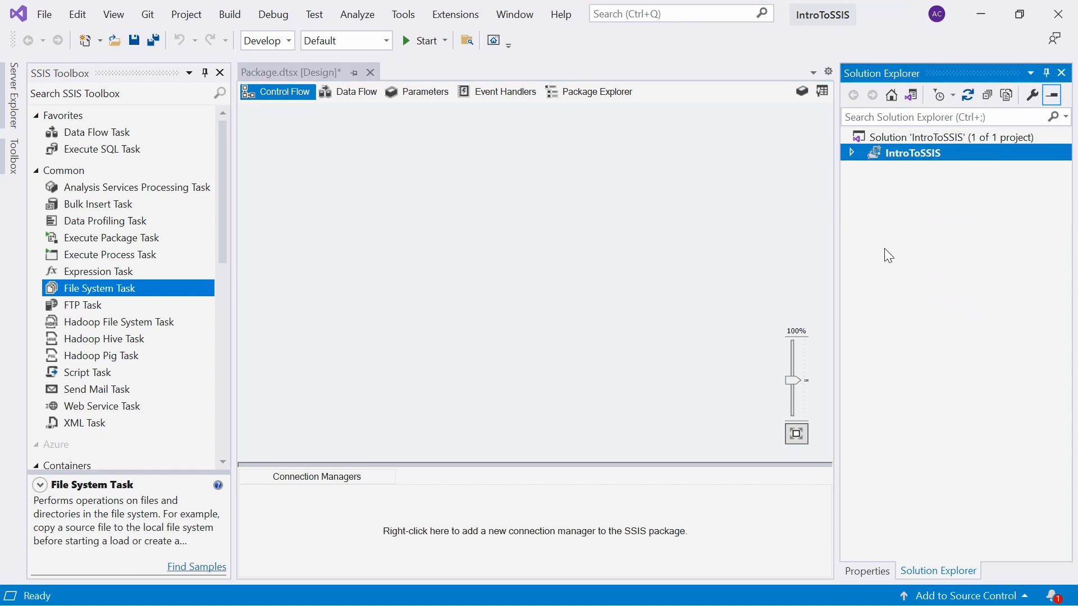
mouse_move(894, 267)
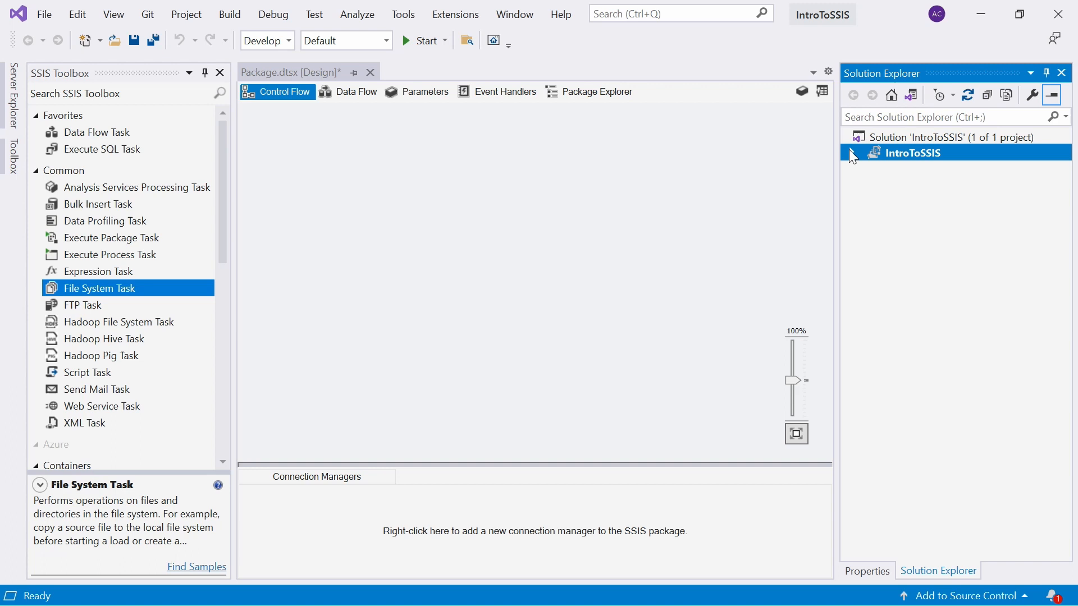
left_click(851, 153)
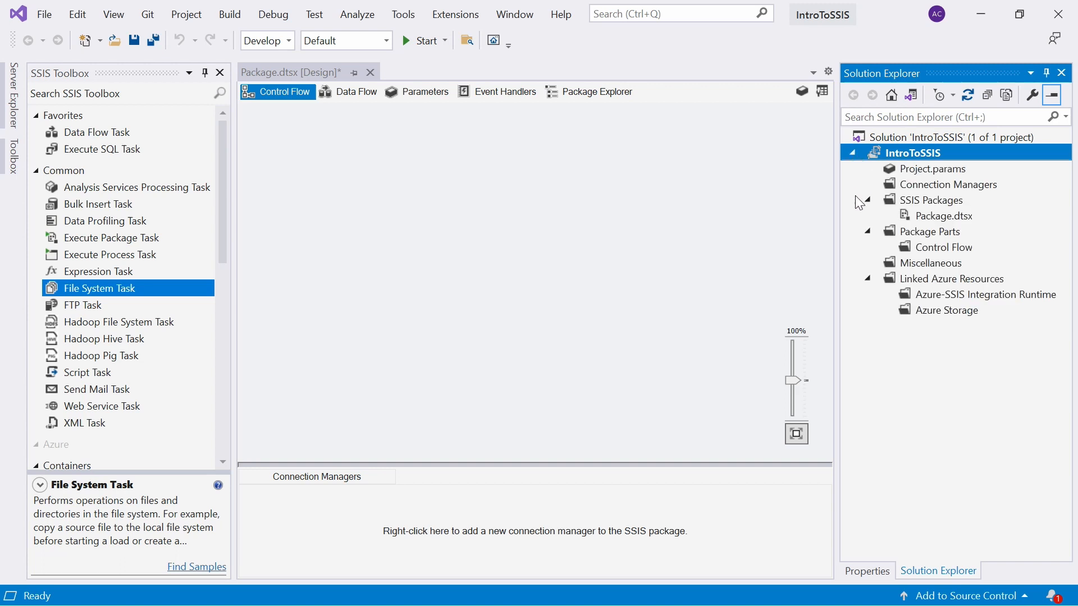